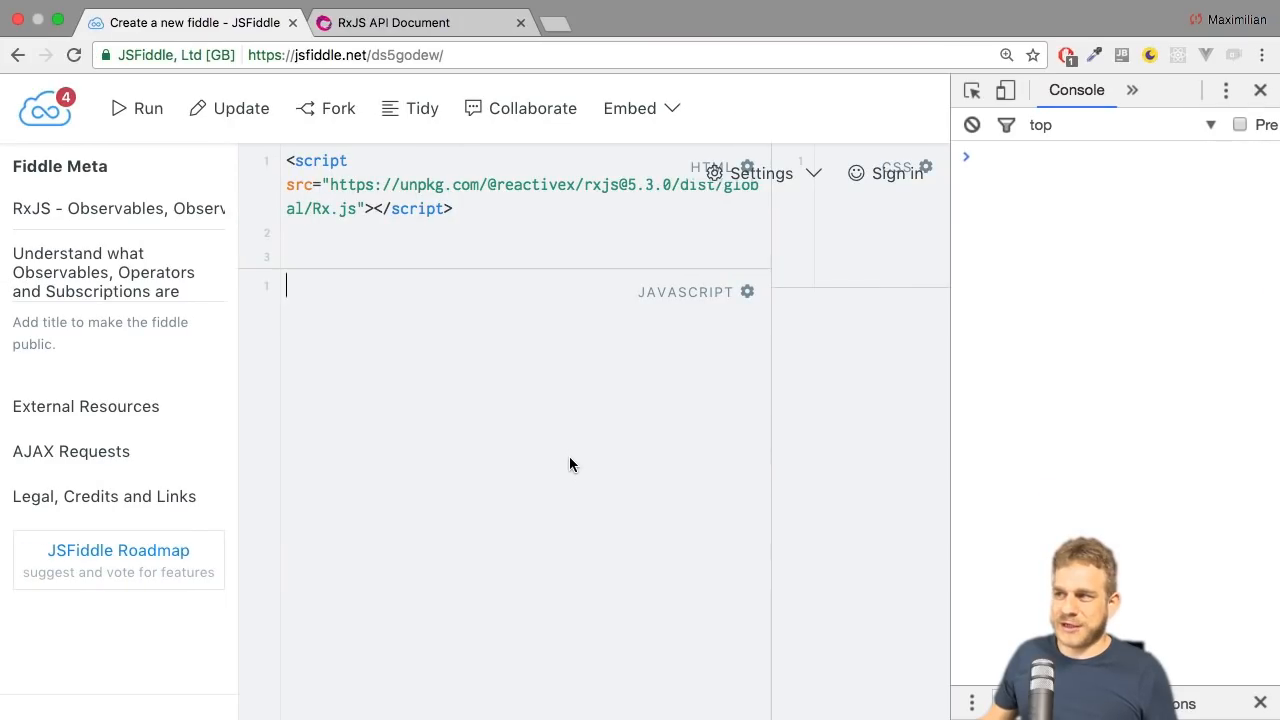
mouse_move(505, 344)
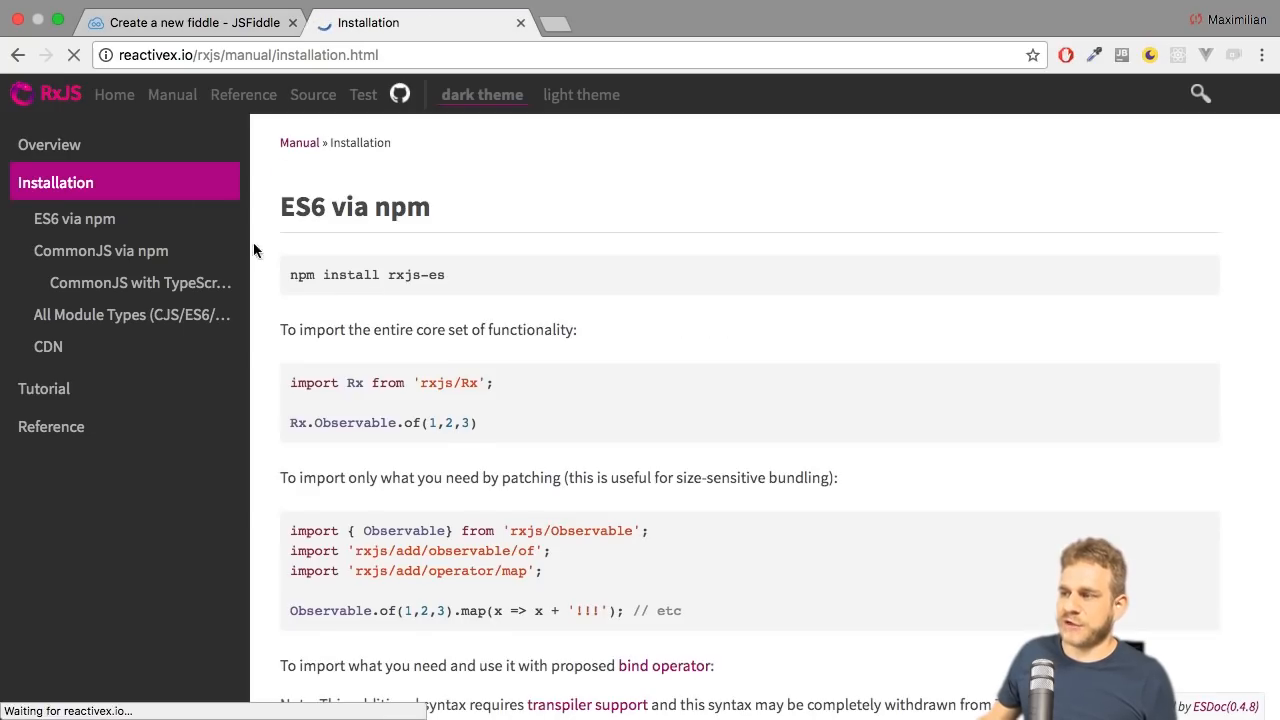
Scroll the RxJS installation page down to the CDN section with unpkg links.
scroll(down, 3)
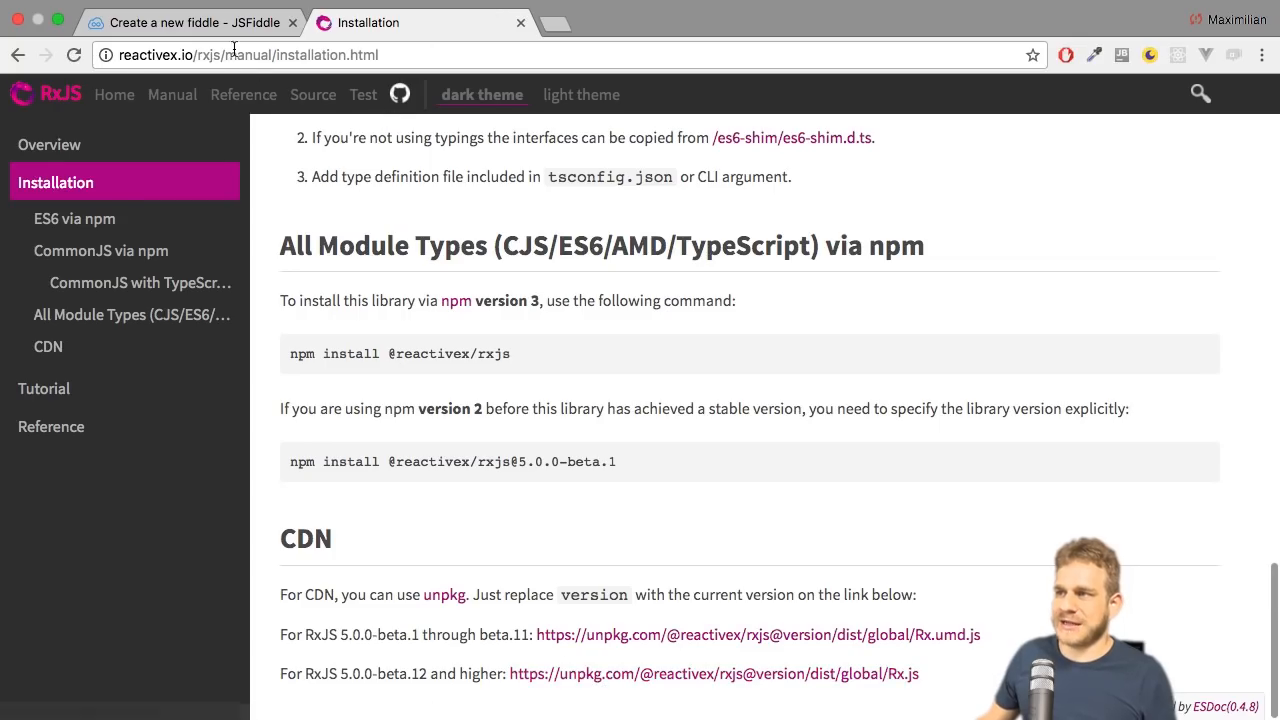
Back in the fiddle, write var subject = new Rx.Subject(); in the JavaScript panel.
click(190, 22)
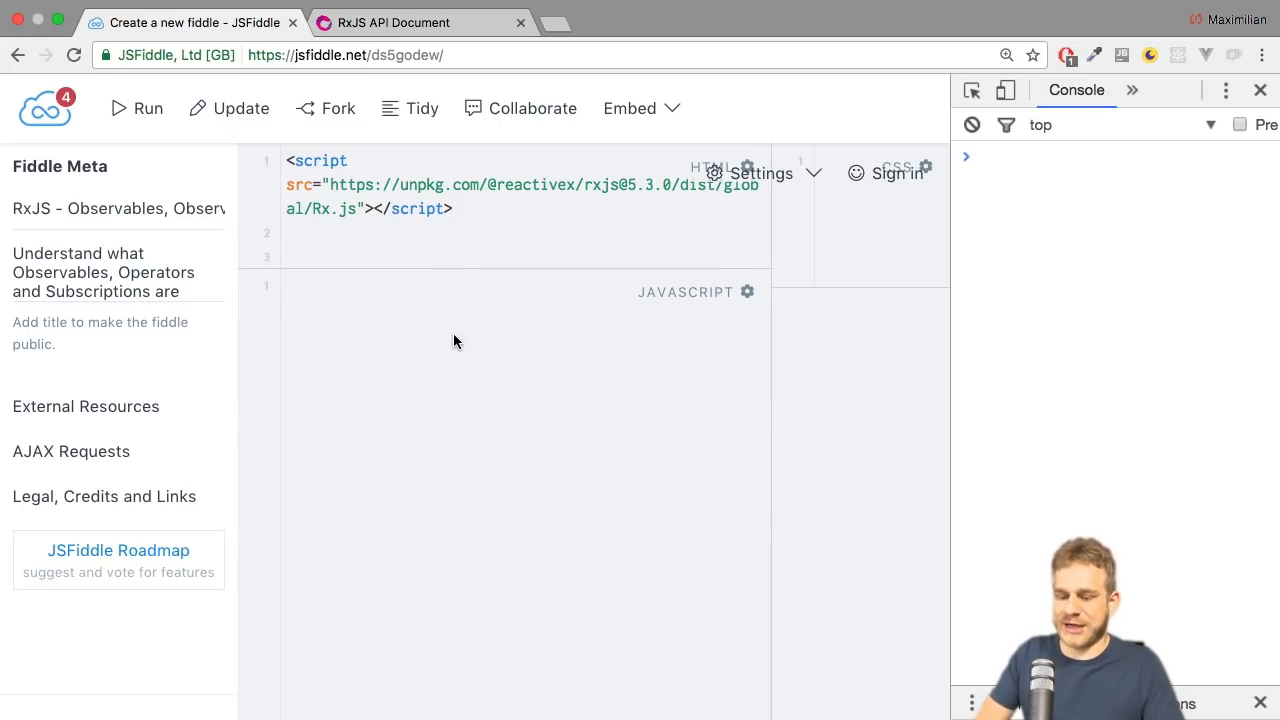
text(v)
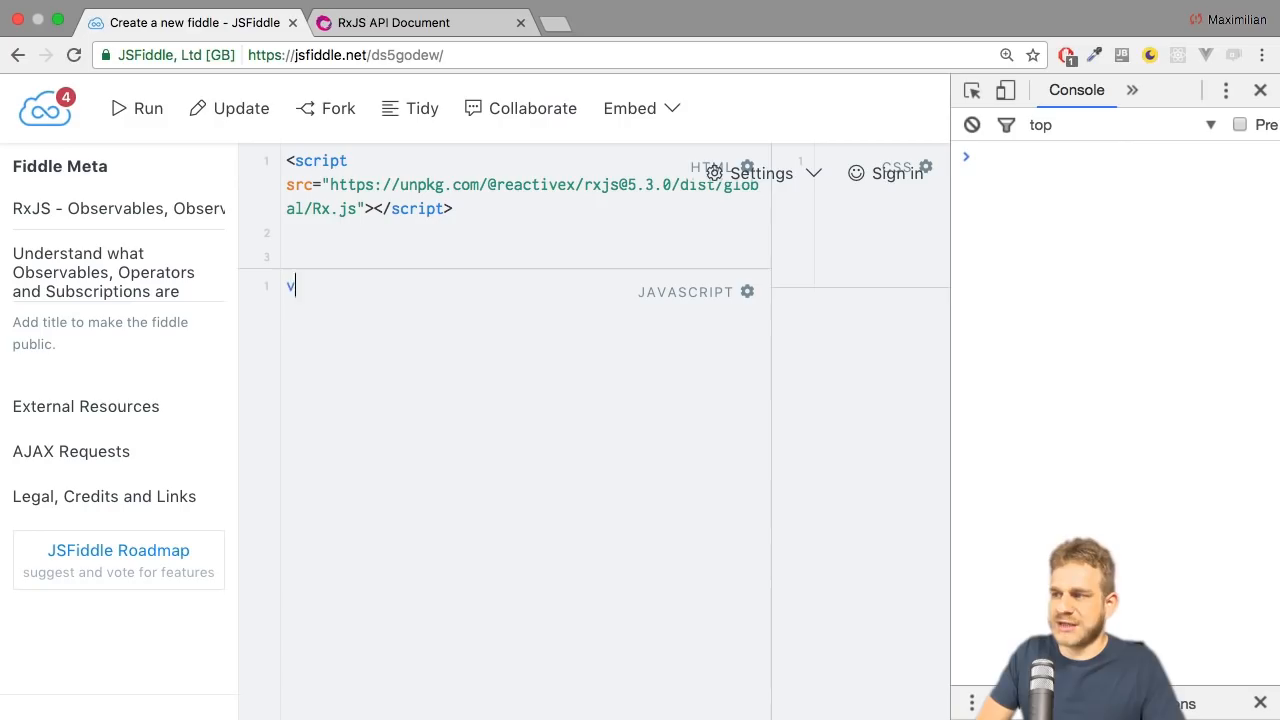
text(ar subject =)
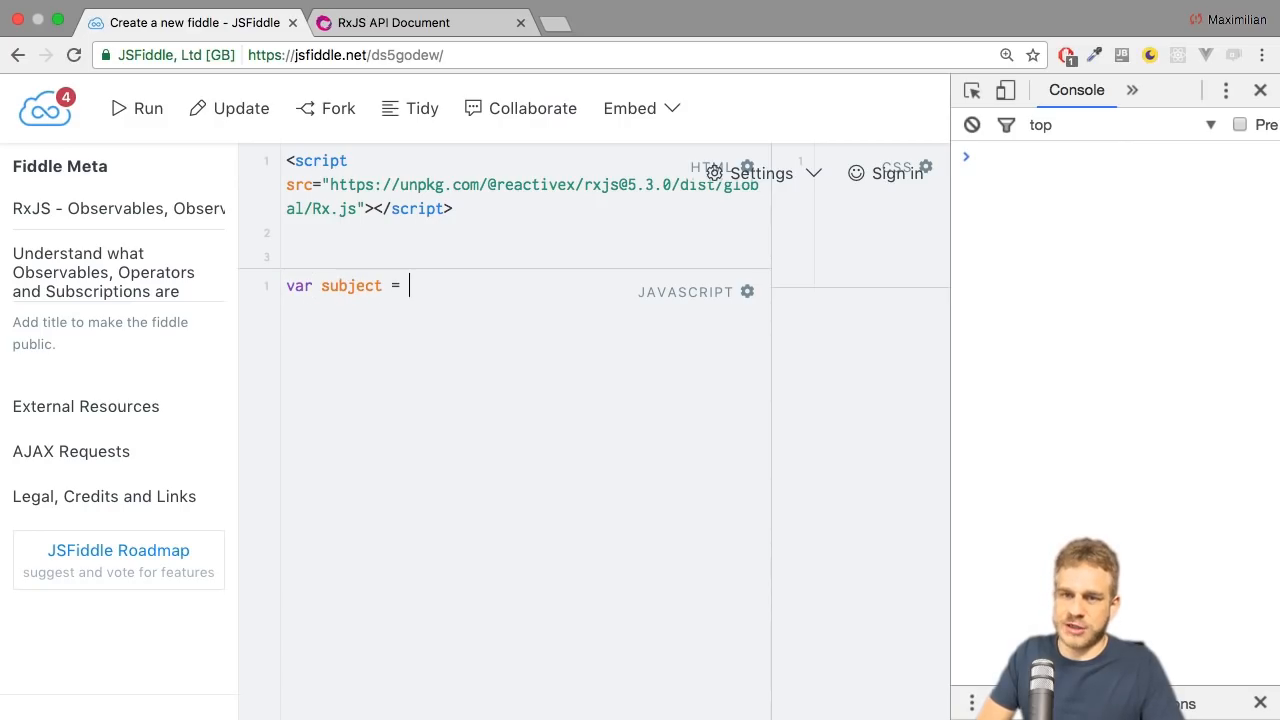
text(Rx)
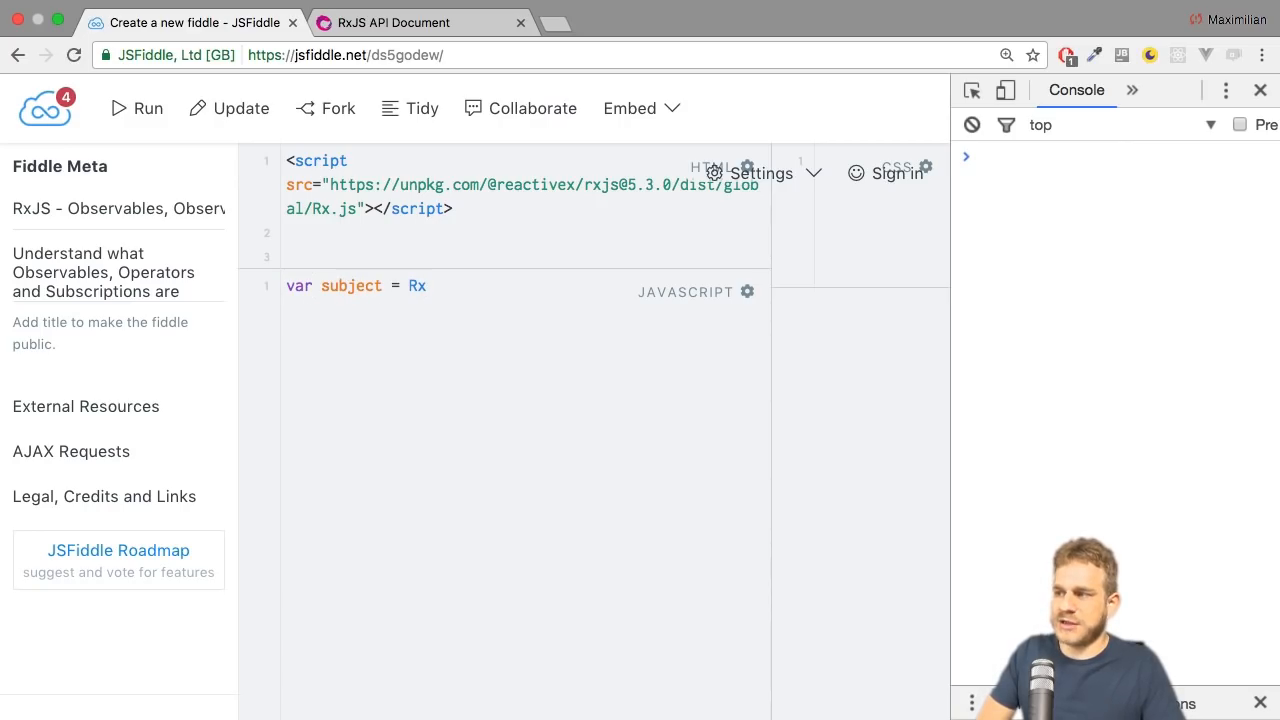
text(.Sub)
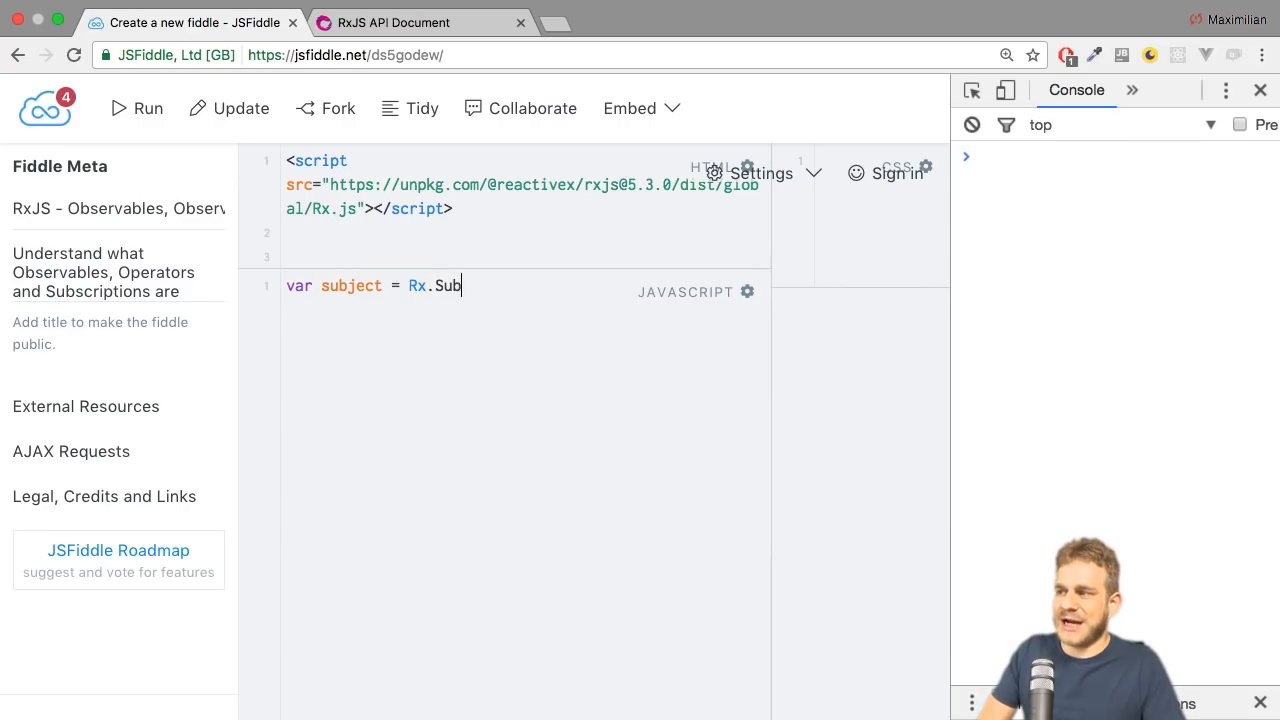
text(ject)
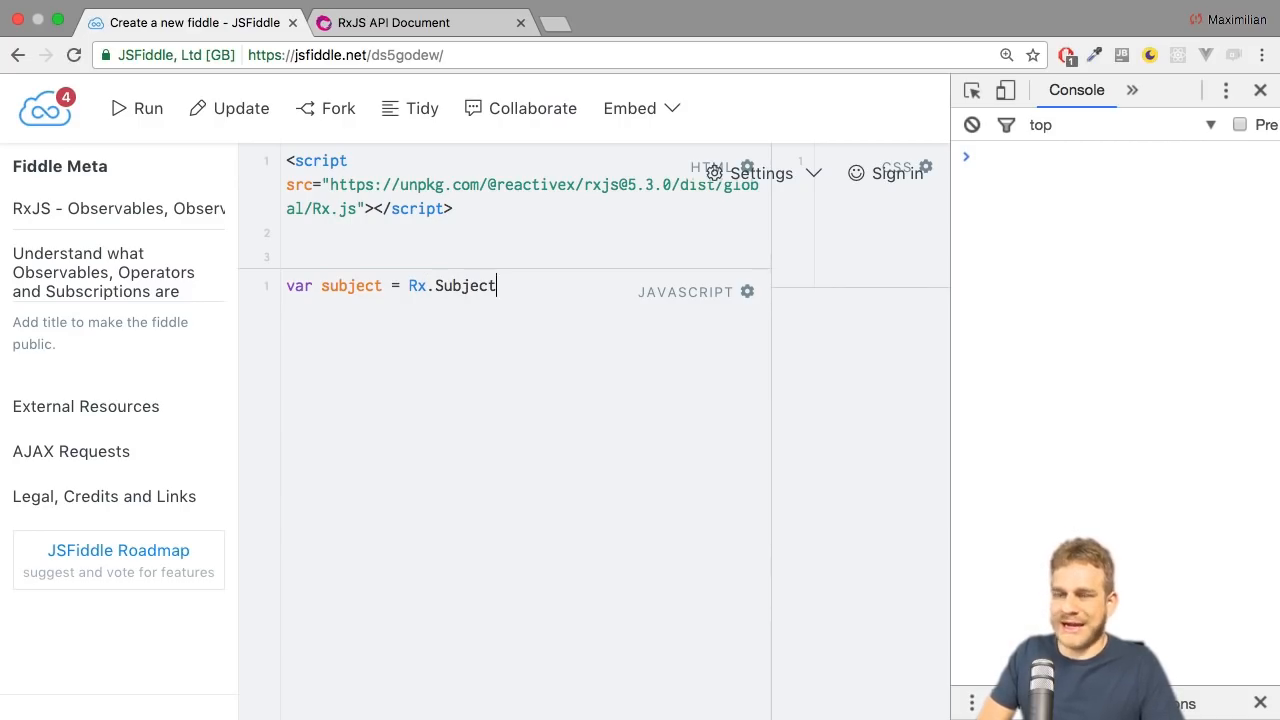
text(.creat)
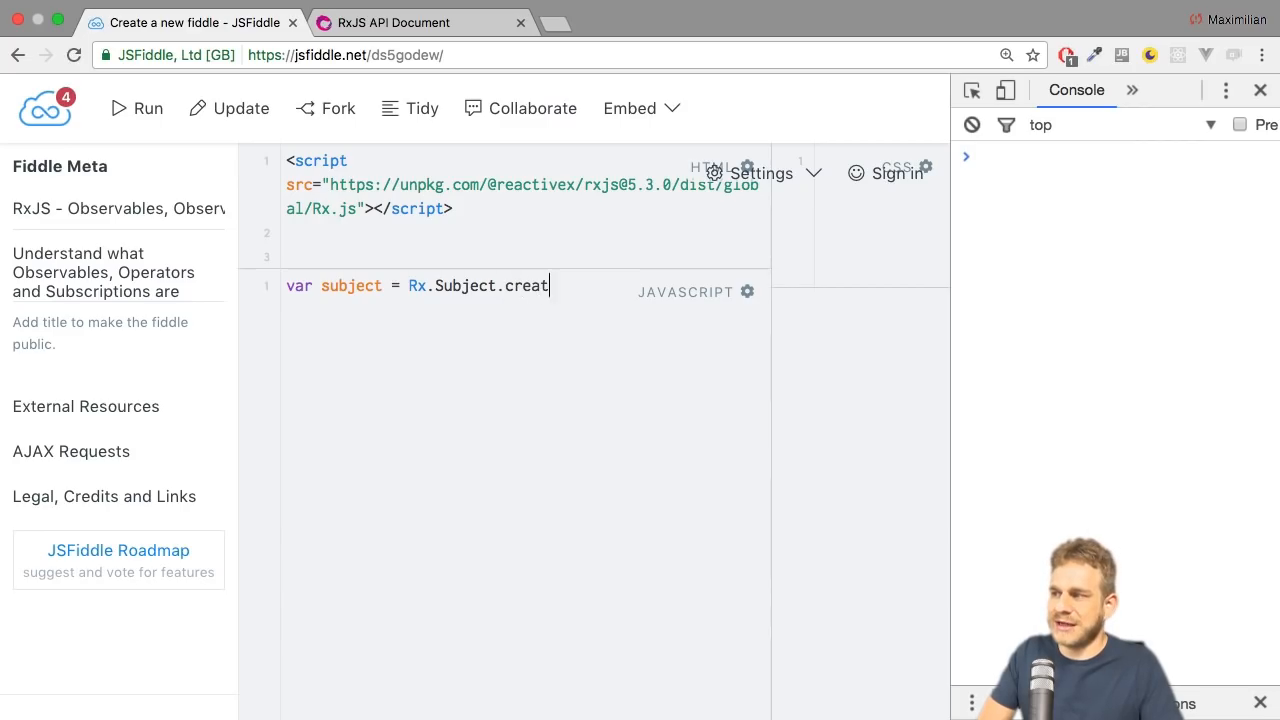
key(Backspace)
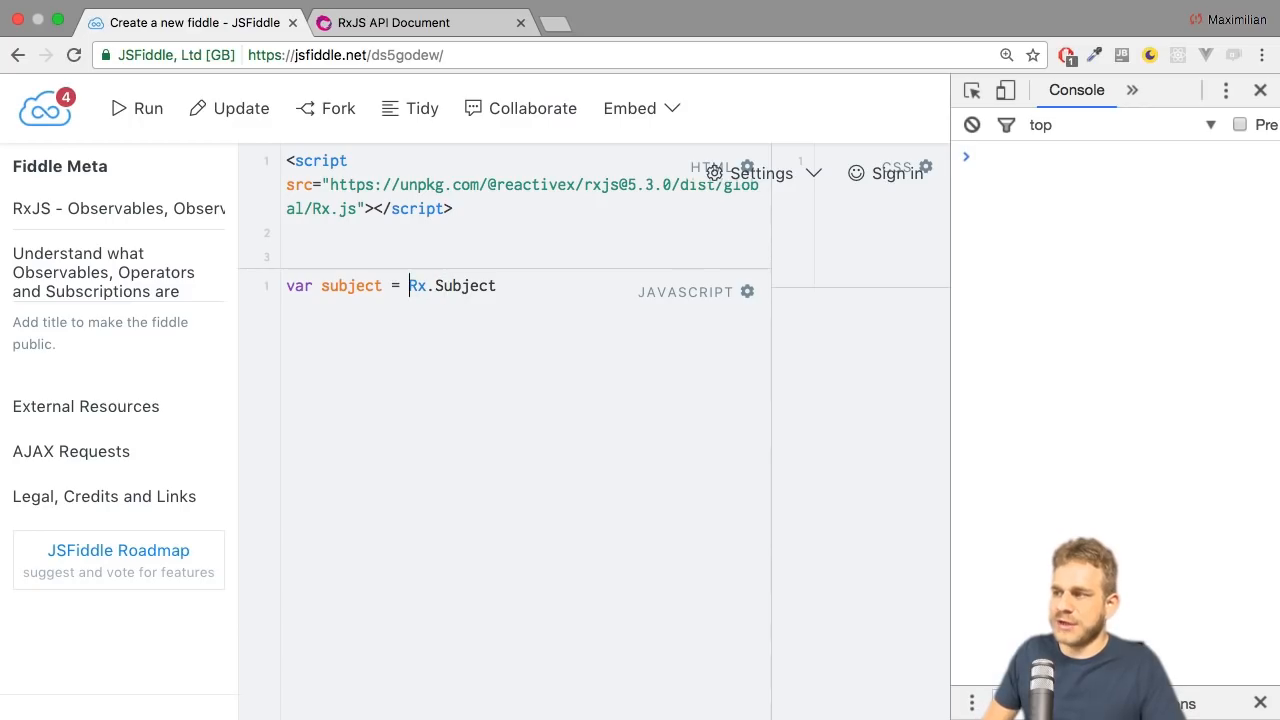
text(new)
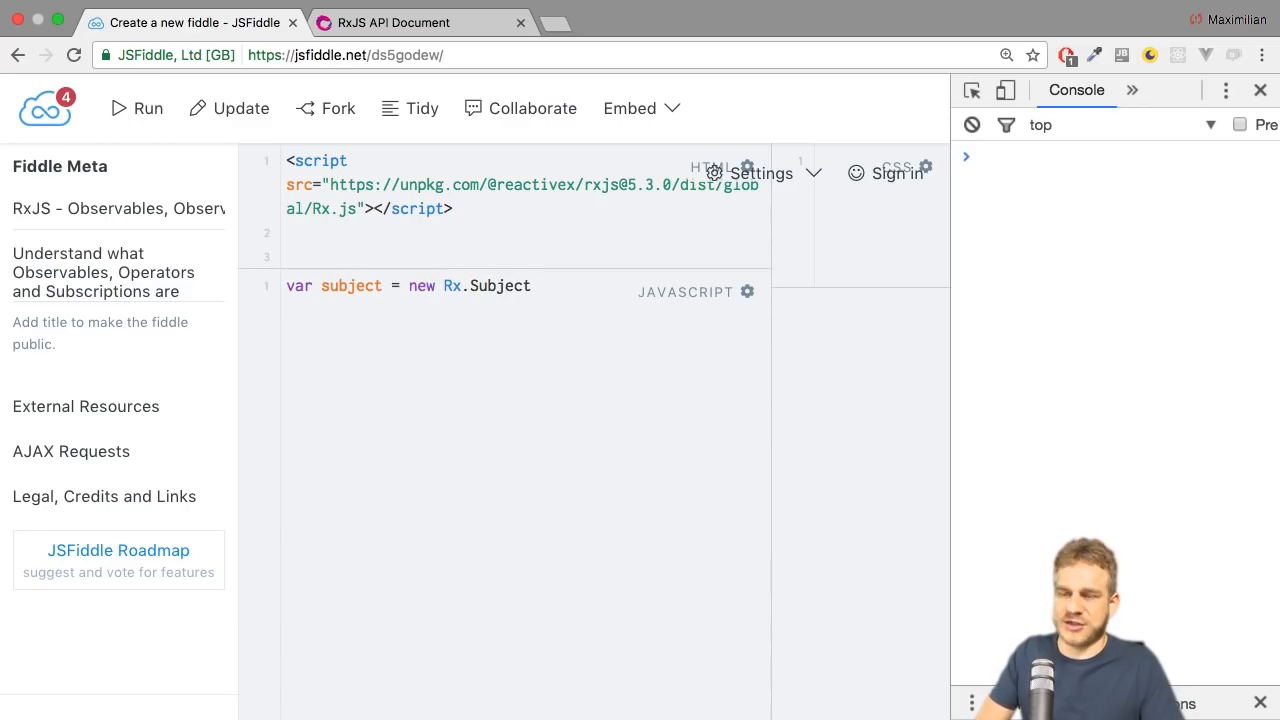
text(();)
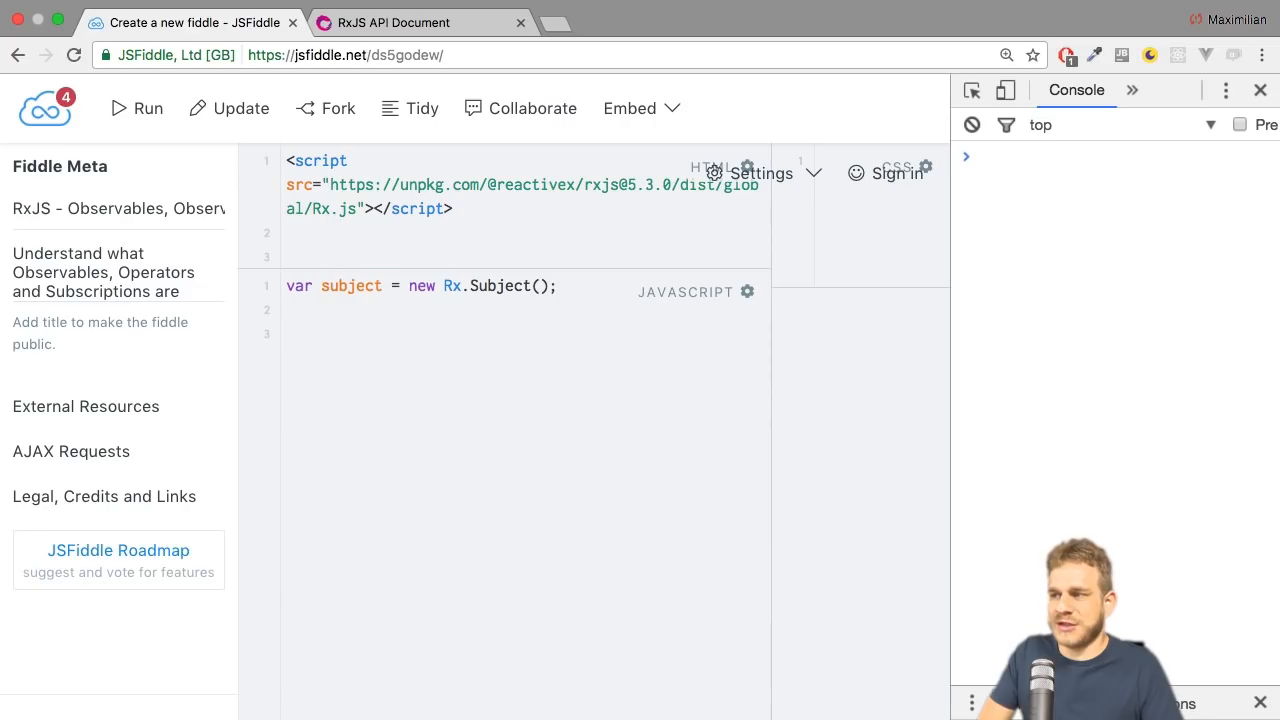
Start subject.subscribe() with an object whose next handler logs the value.
text(subjec)
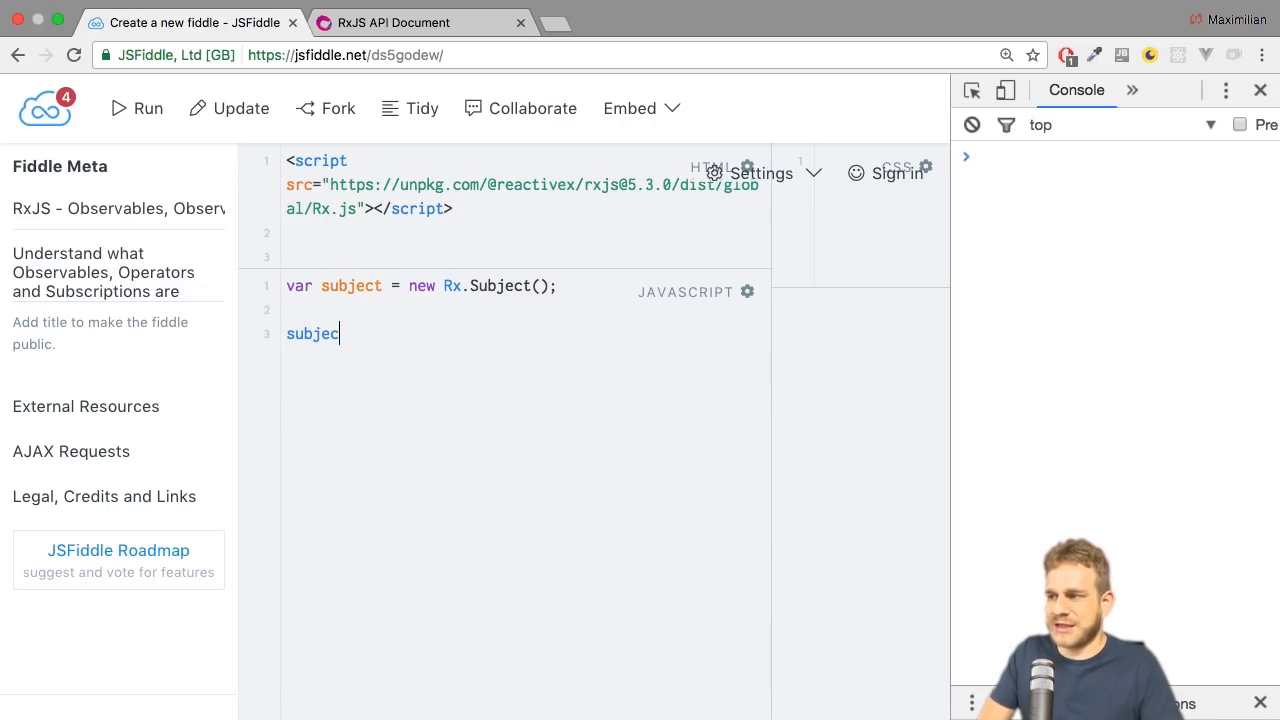
text(t.subcr)
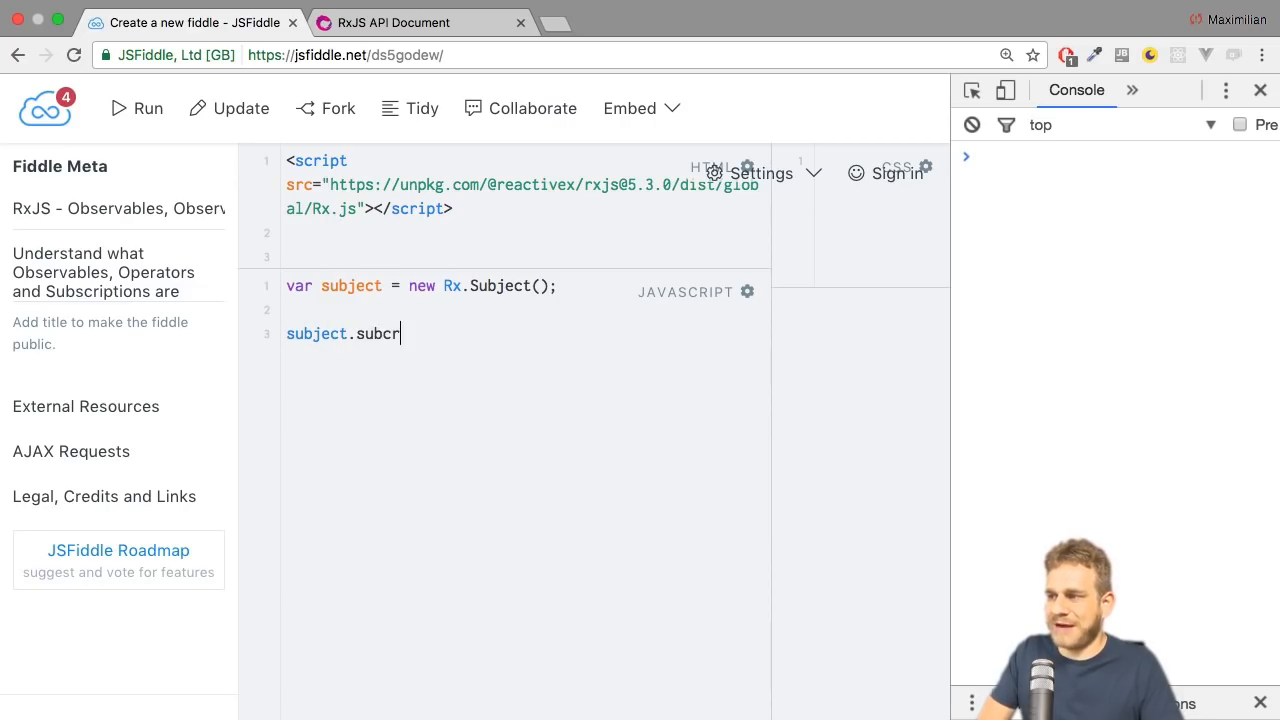
text(ibe())
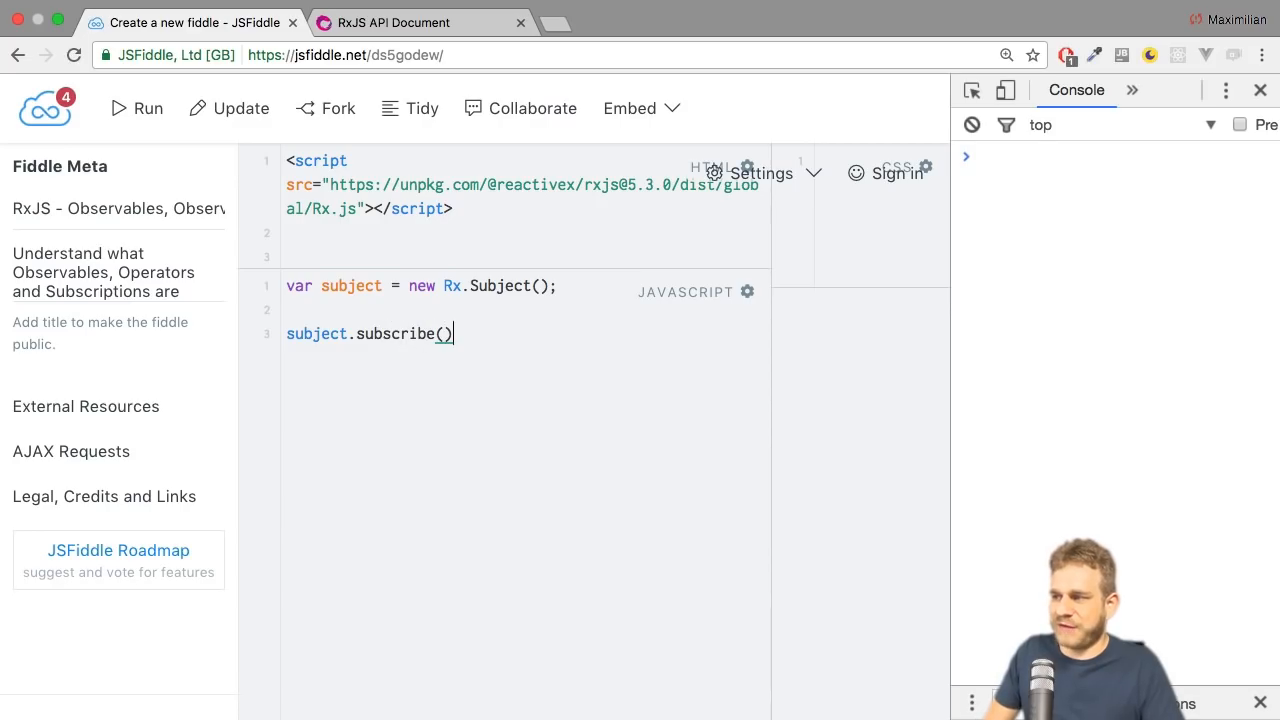
text(;)
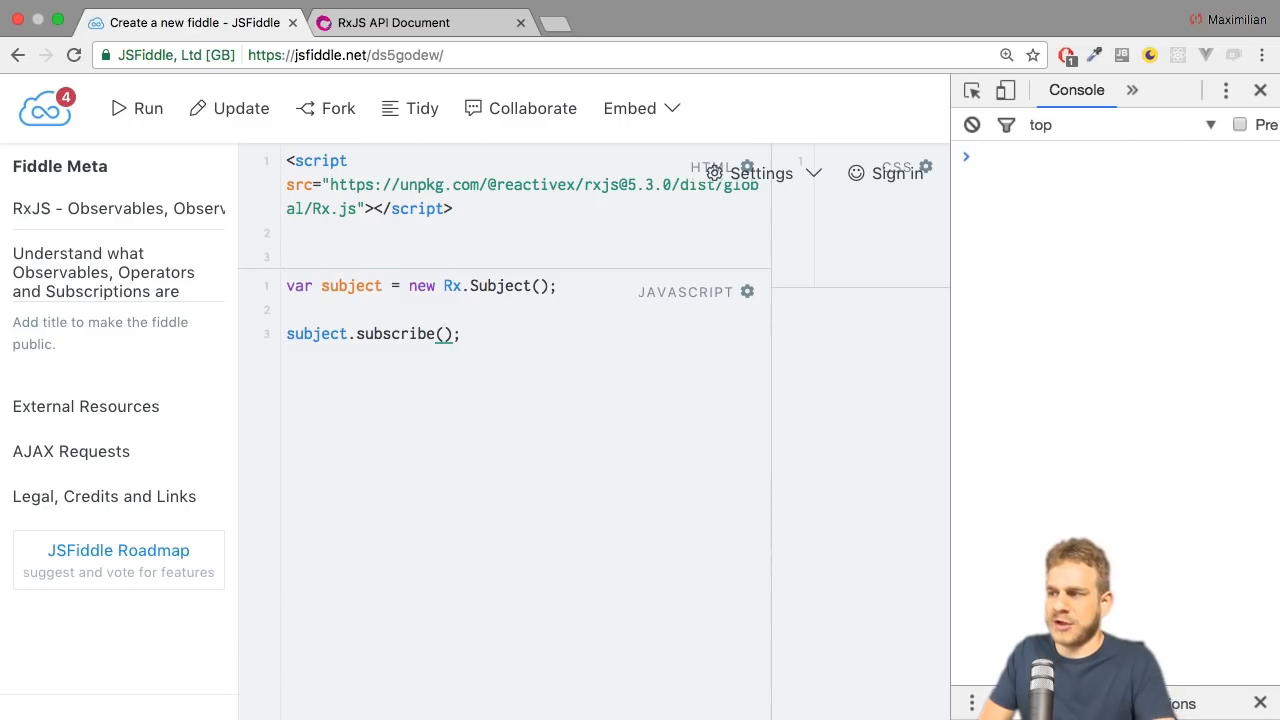
text({)
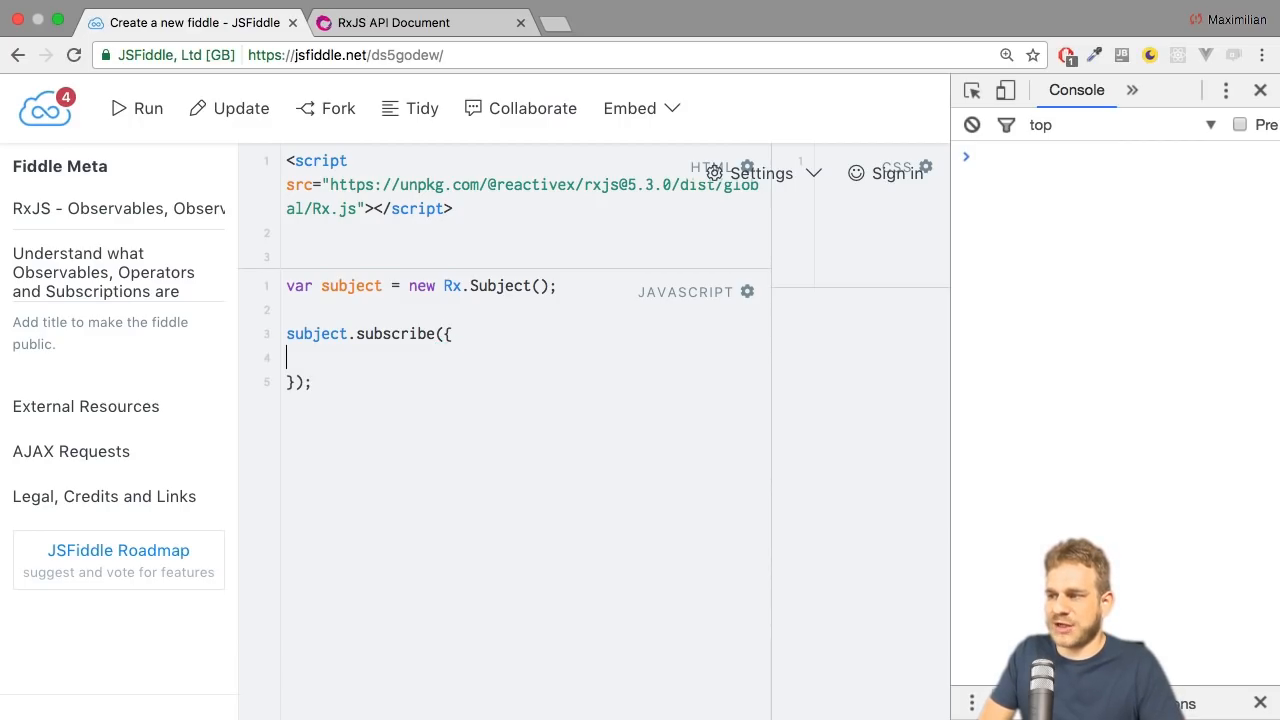
text(next:)
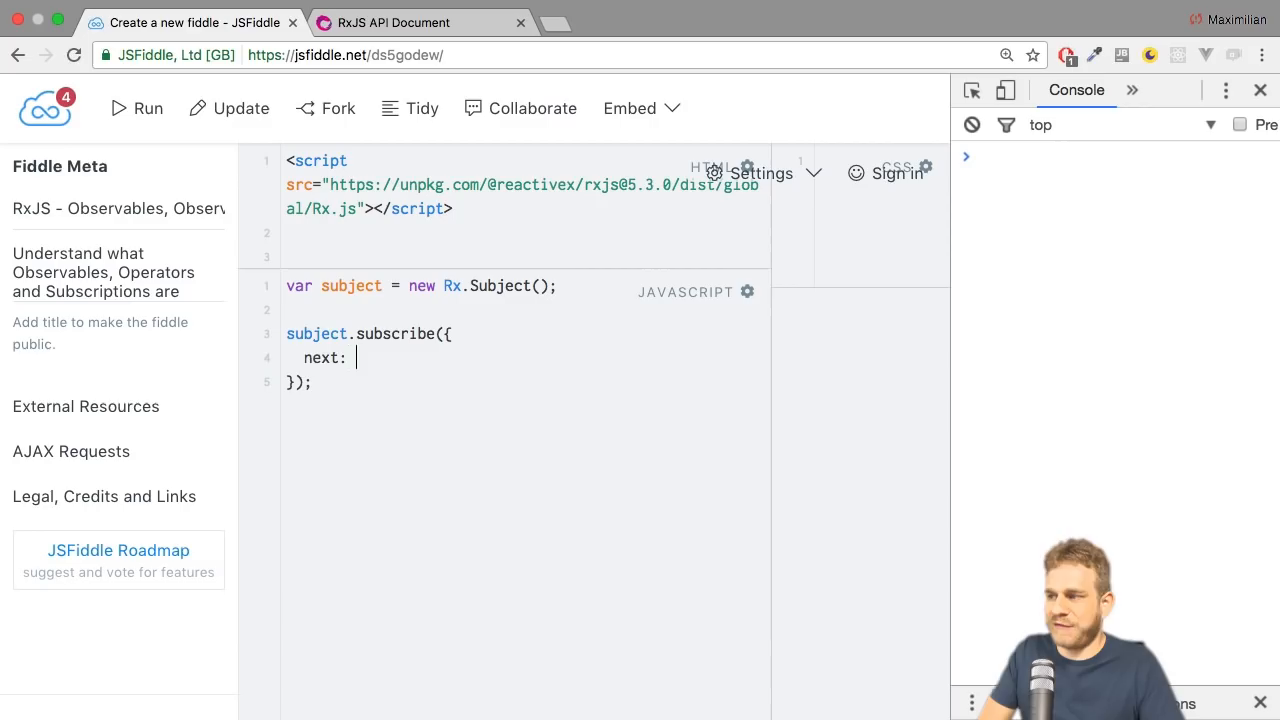
text(function())
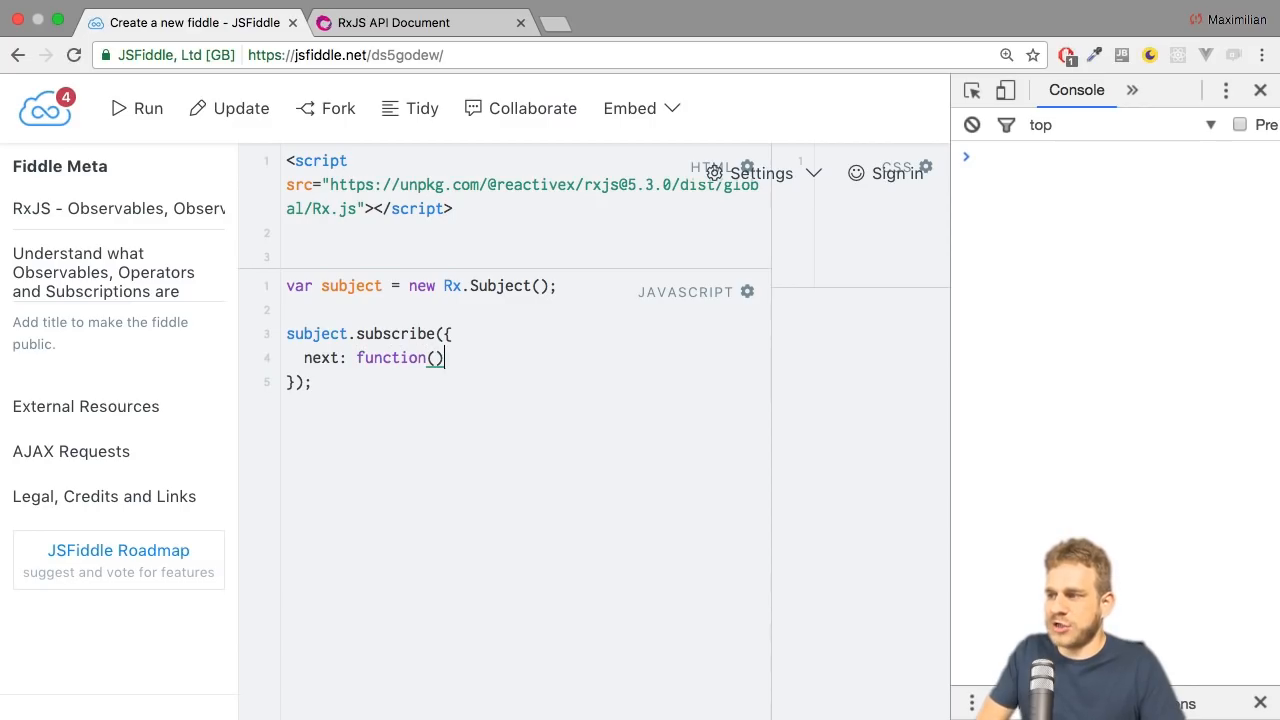
text(value)
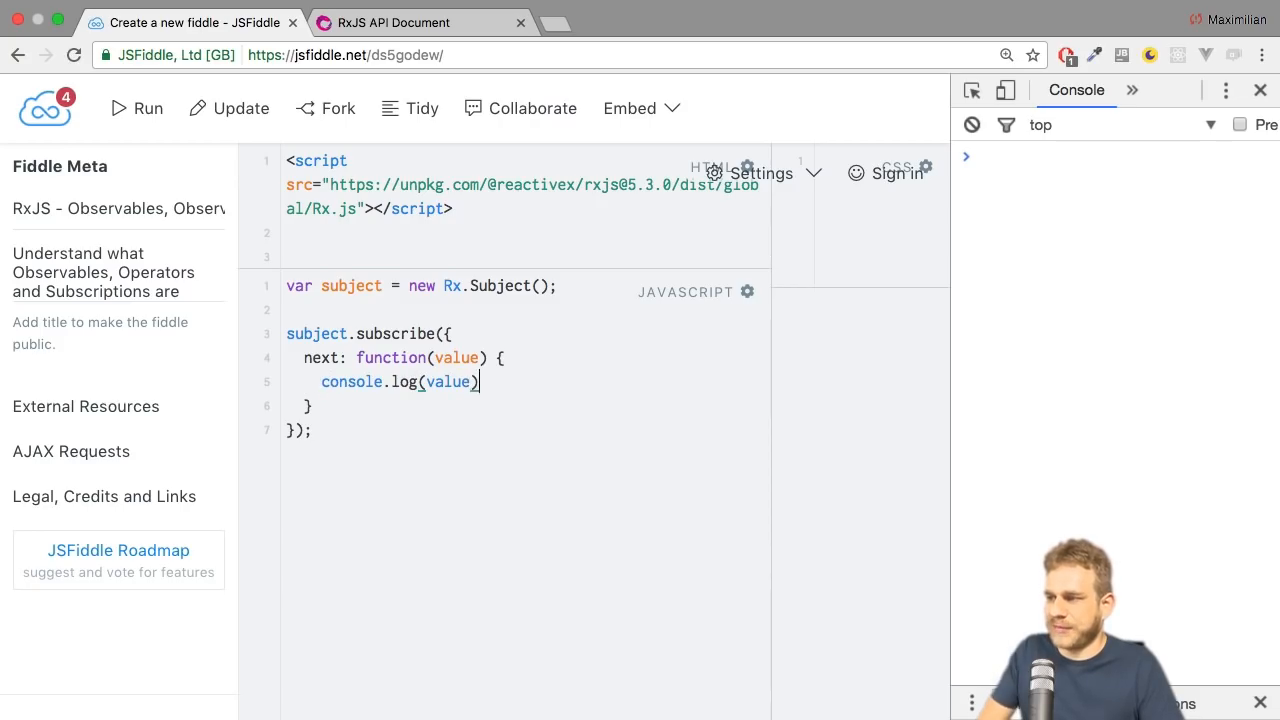
text(;,)
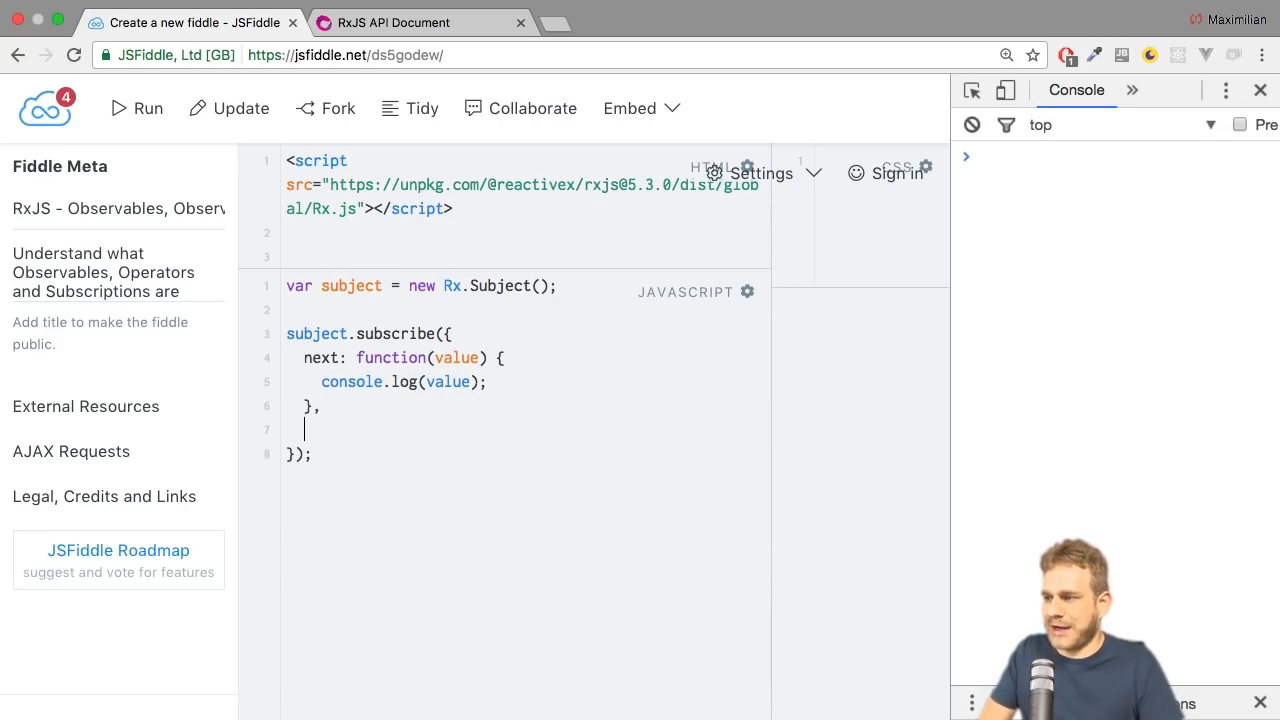
Add an error handler logging the error and a complete handler logging 'Complete'.
text(error: functio)
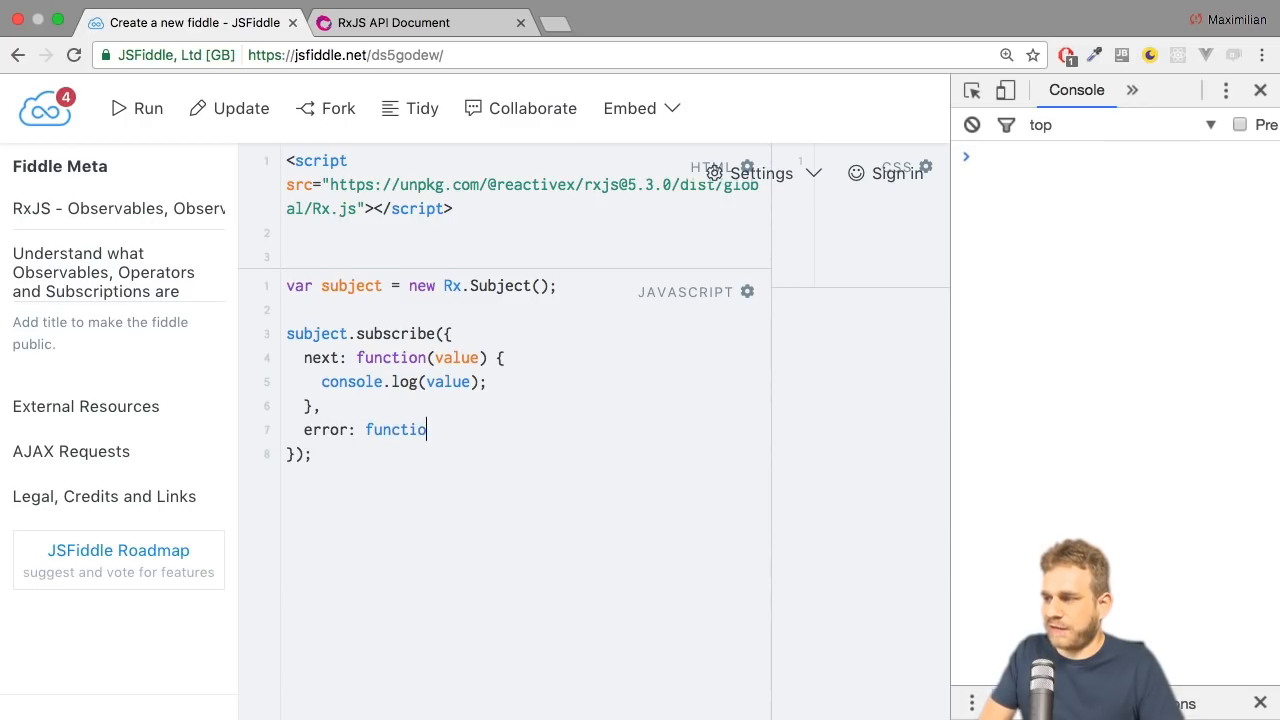
text(n(err))
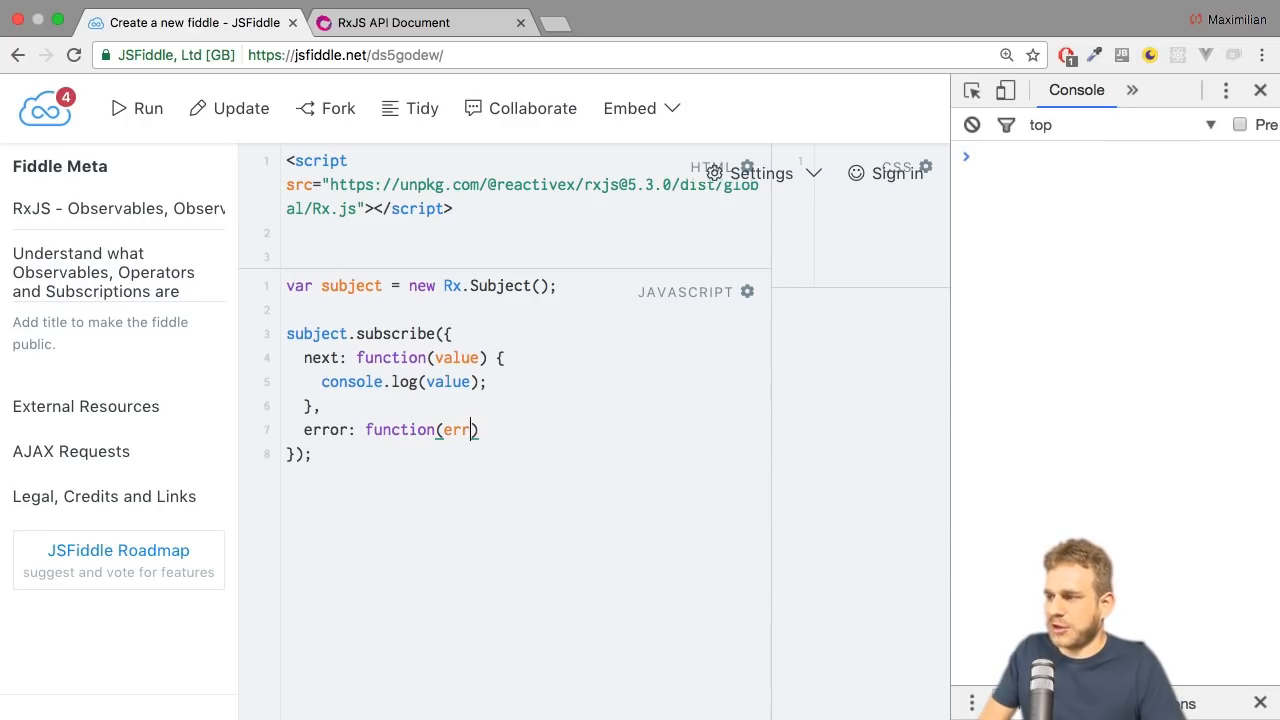
text(i)
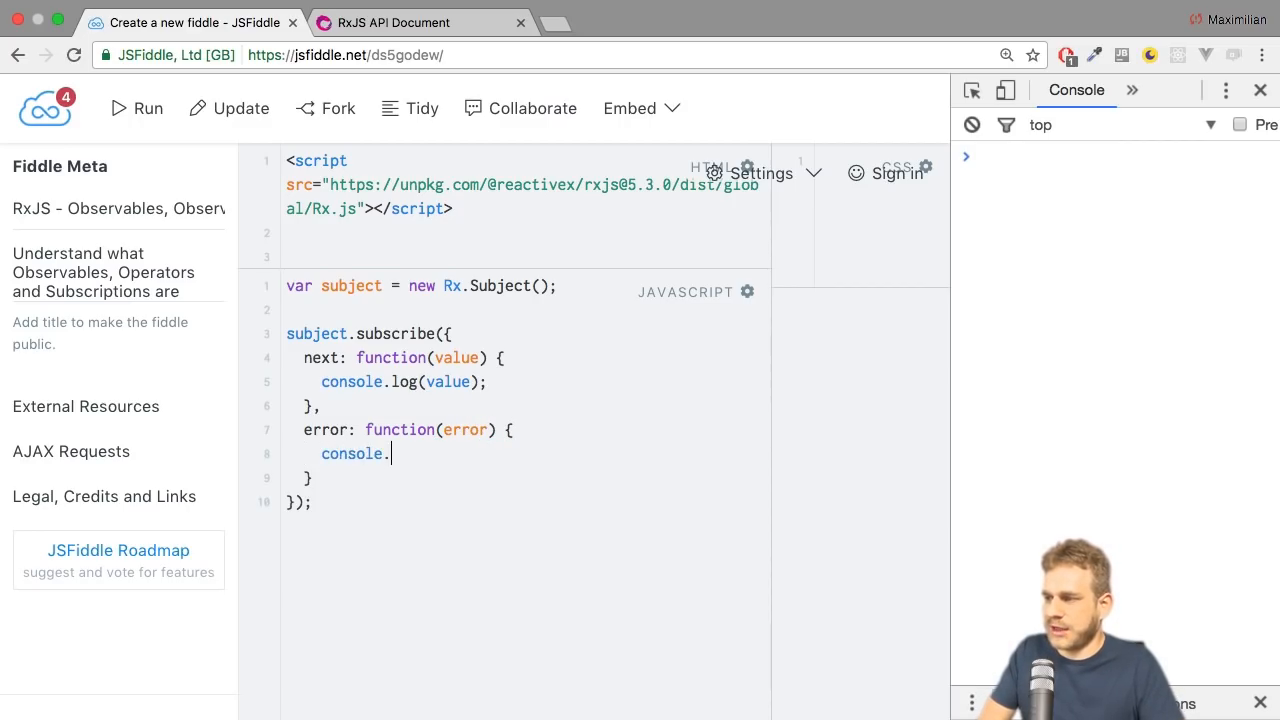
text(log(error))
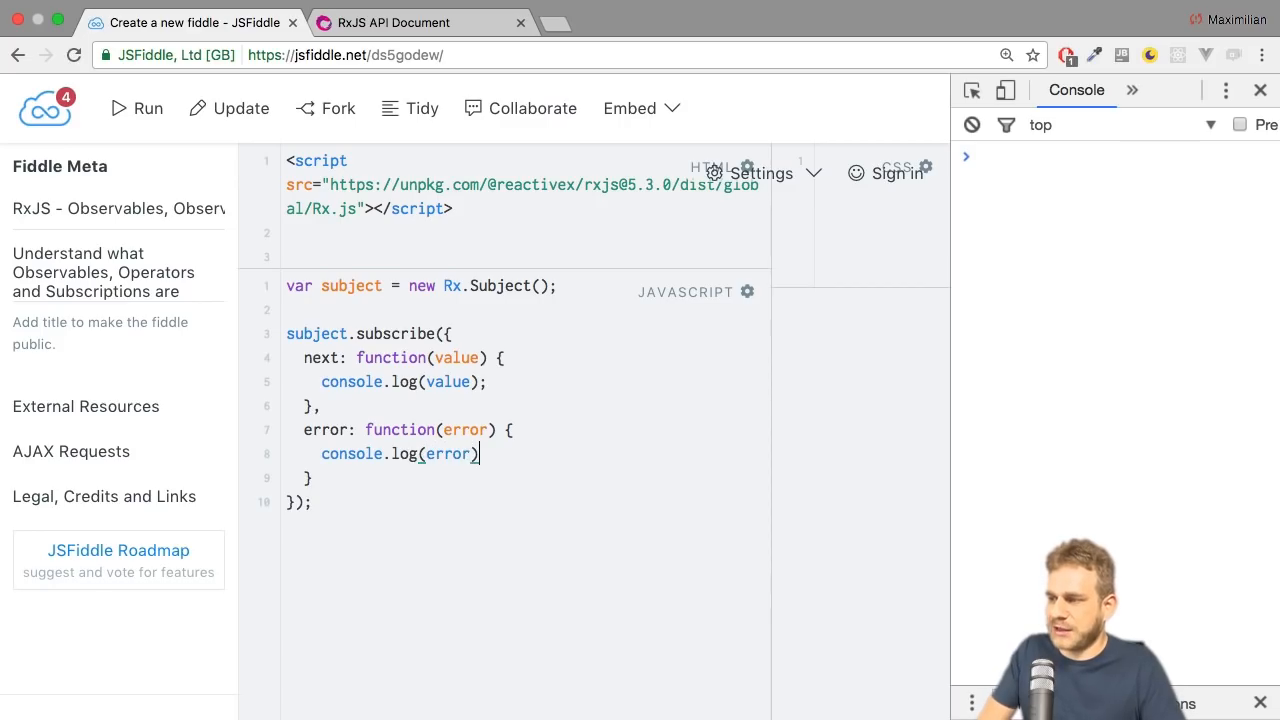
text(,)
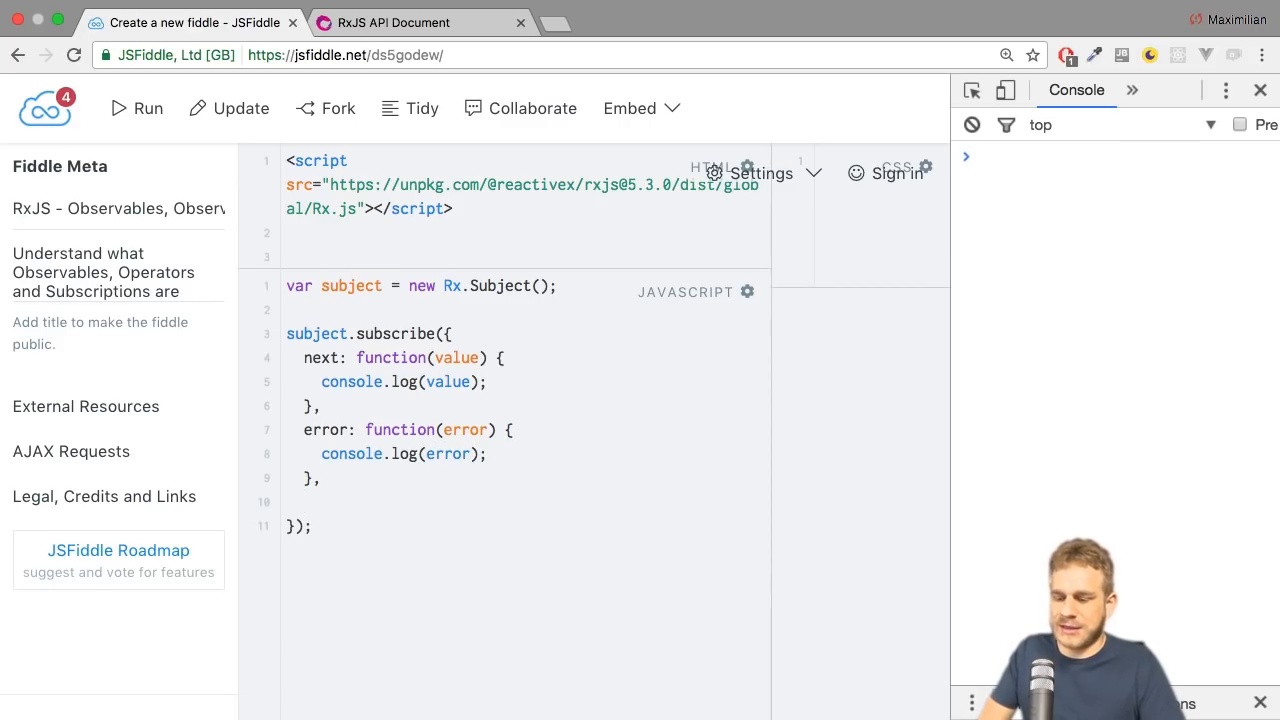
text(complete: function() {)
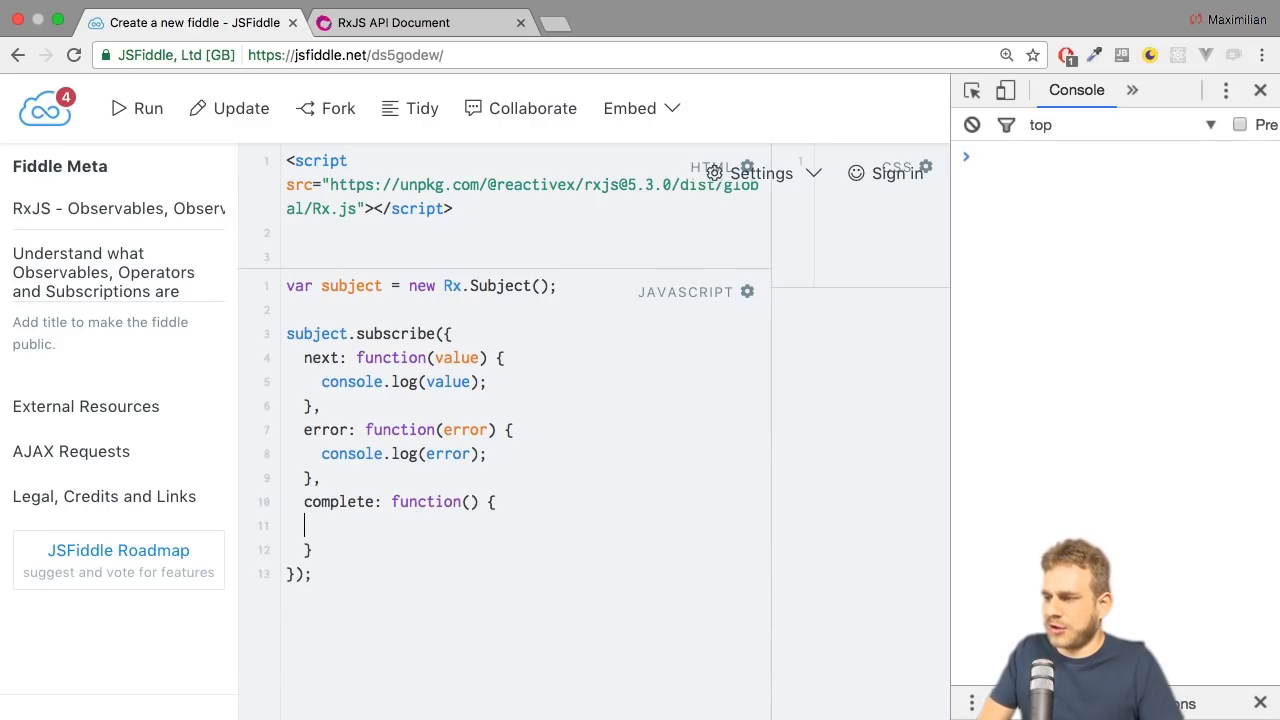
text(console.log'C')
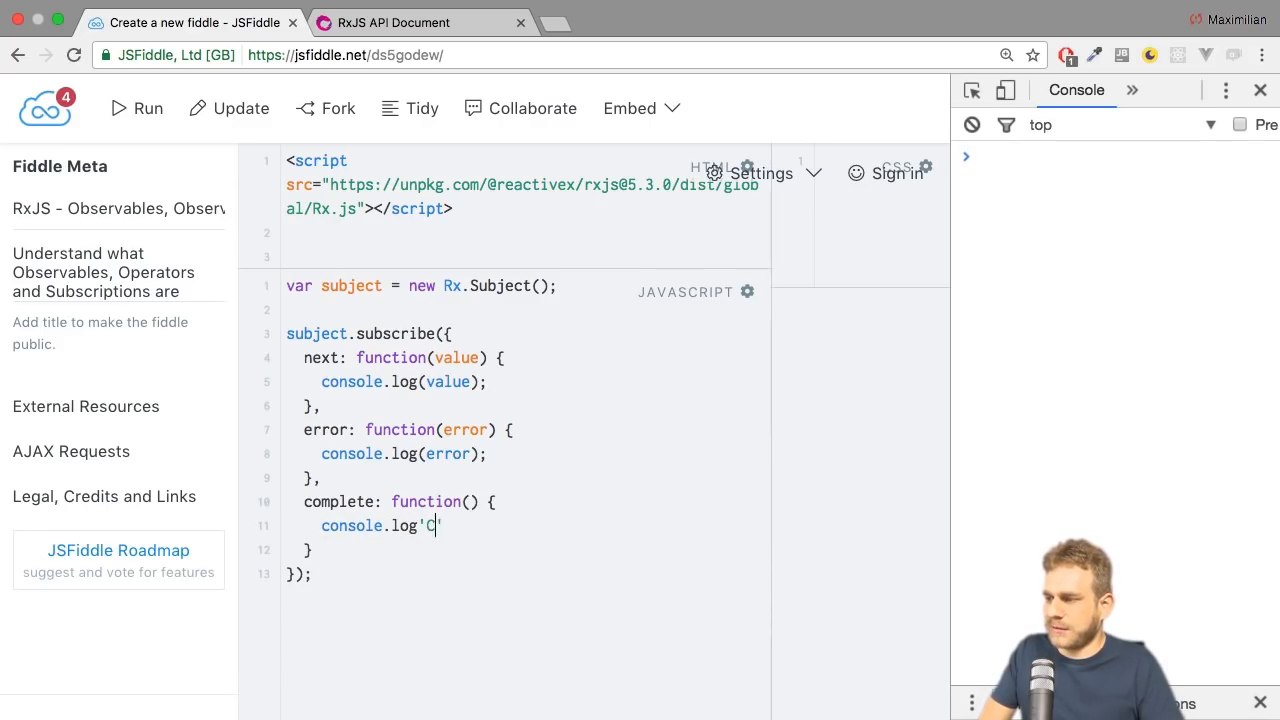
text(om'))
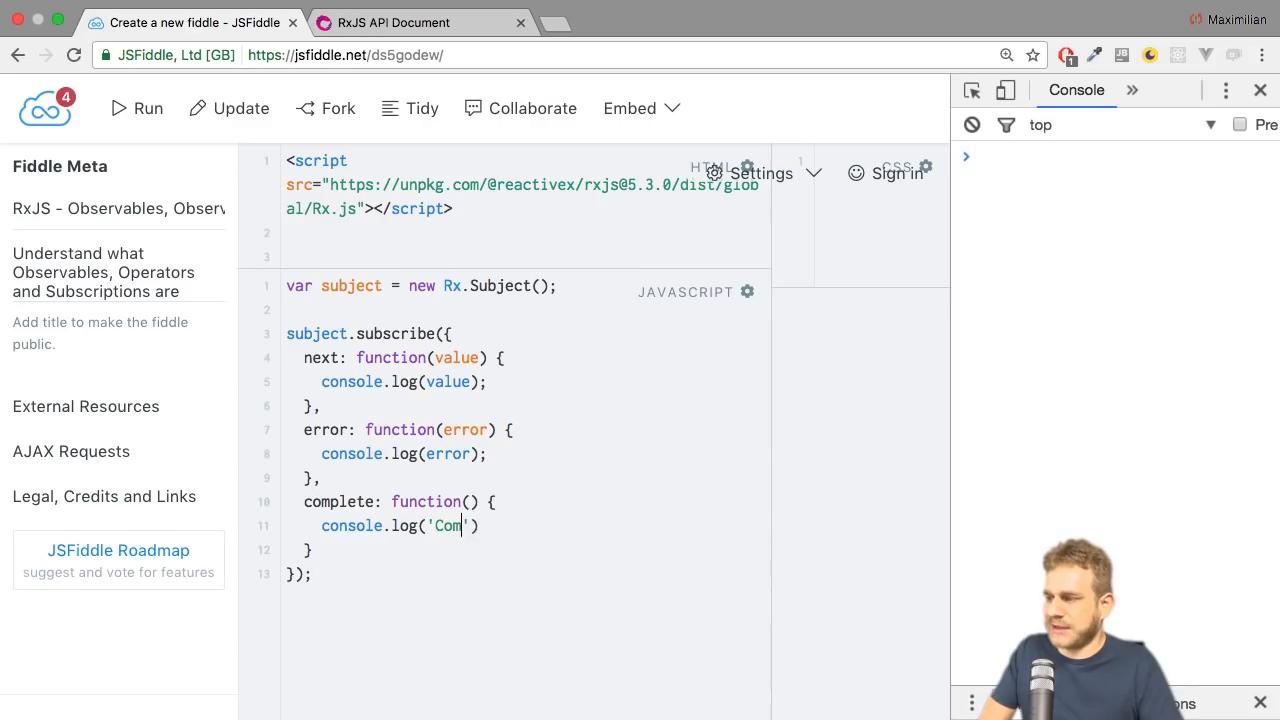
text(plete)
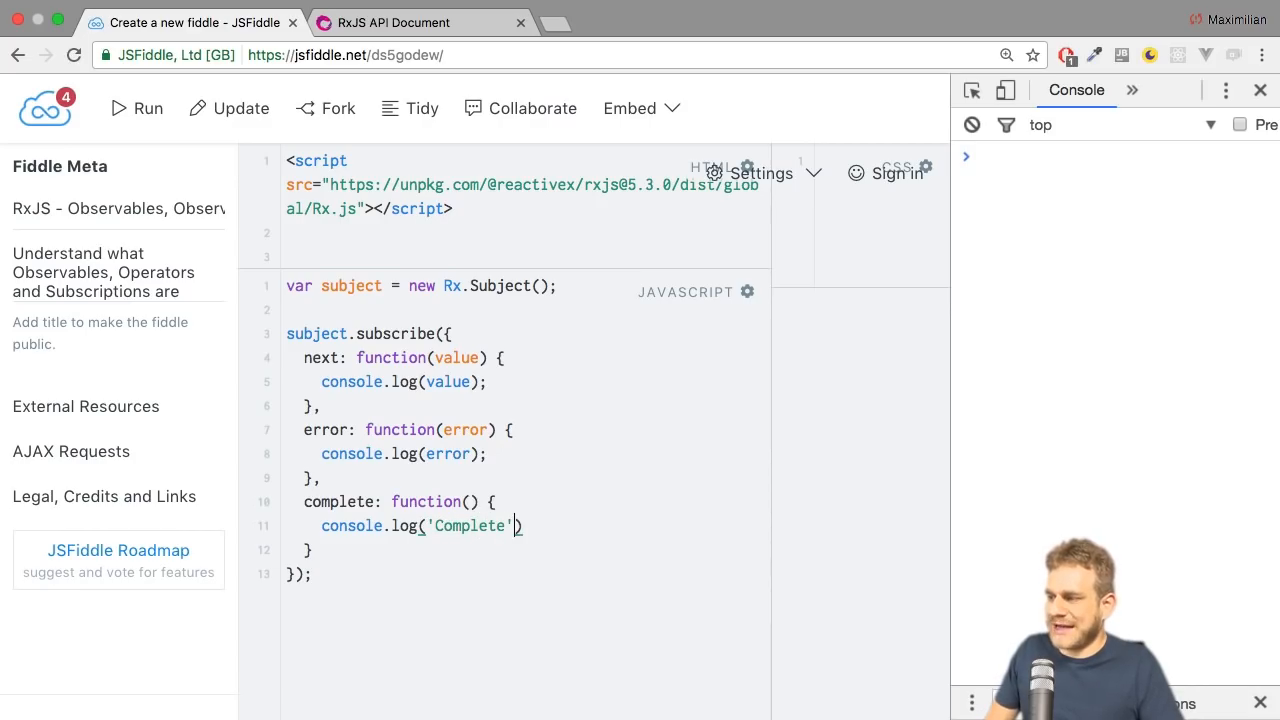
text(;)
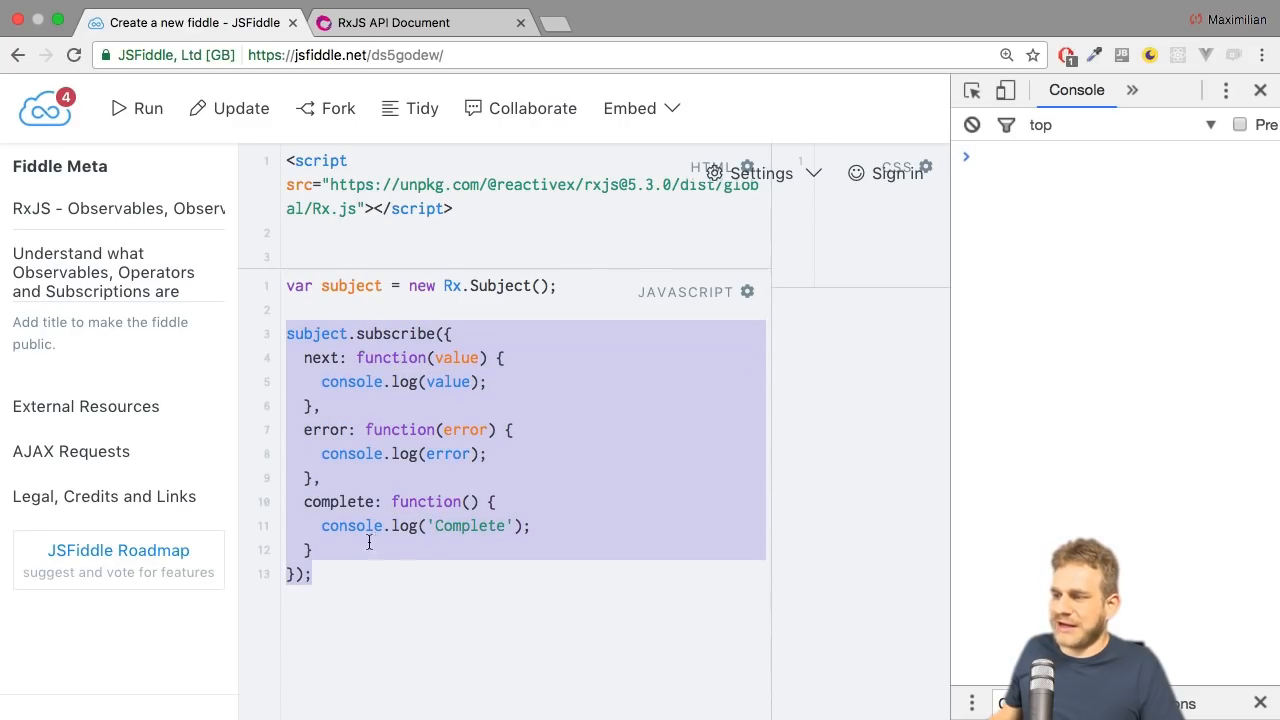
Below the subscribers, begin writing subject.next('A new data piece');.
click(370, 576)
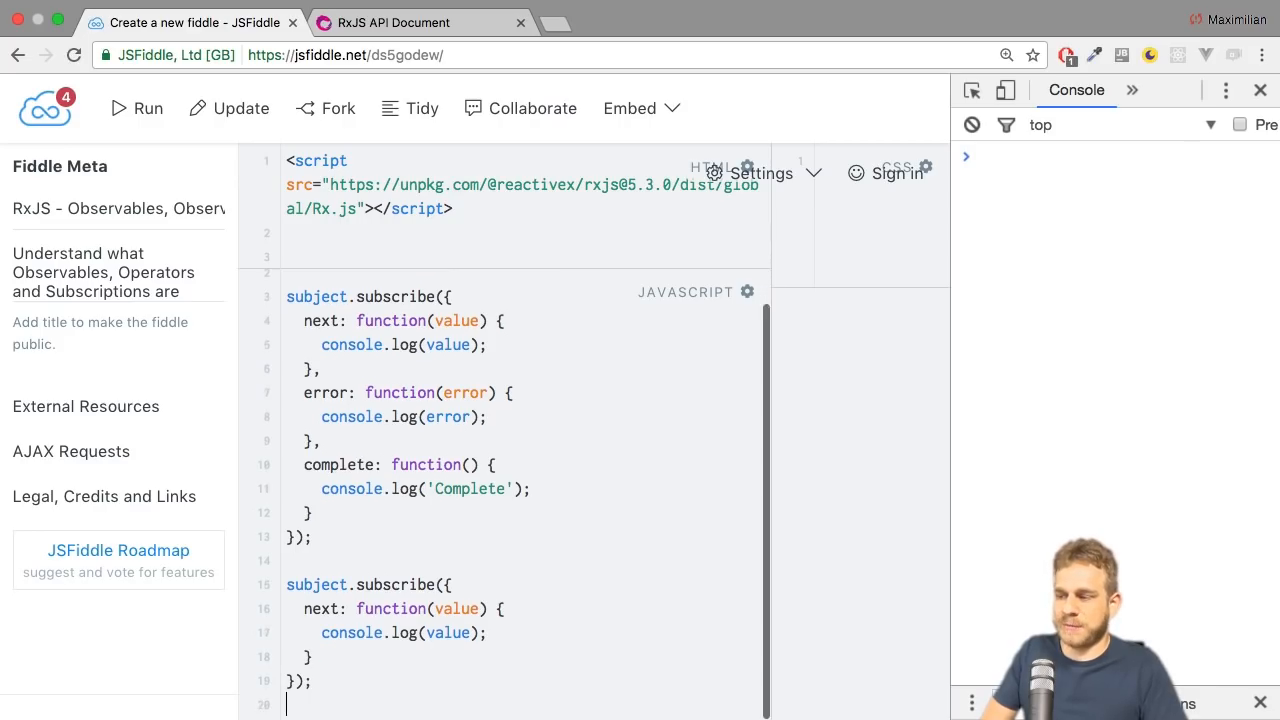
text(subject.n)
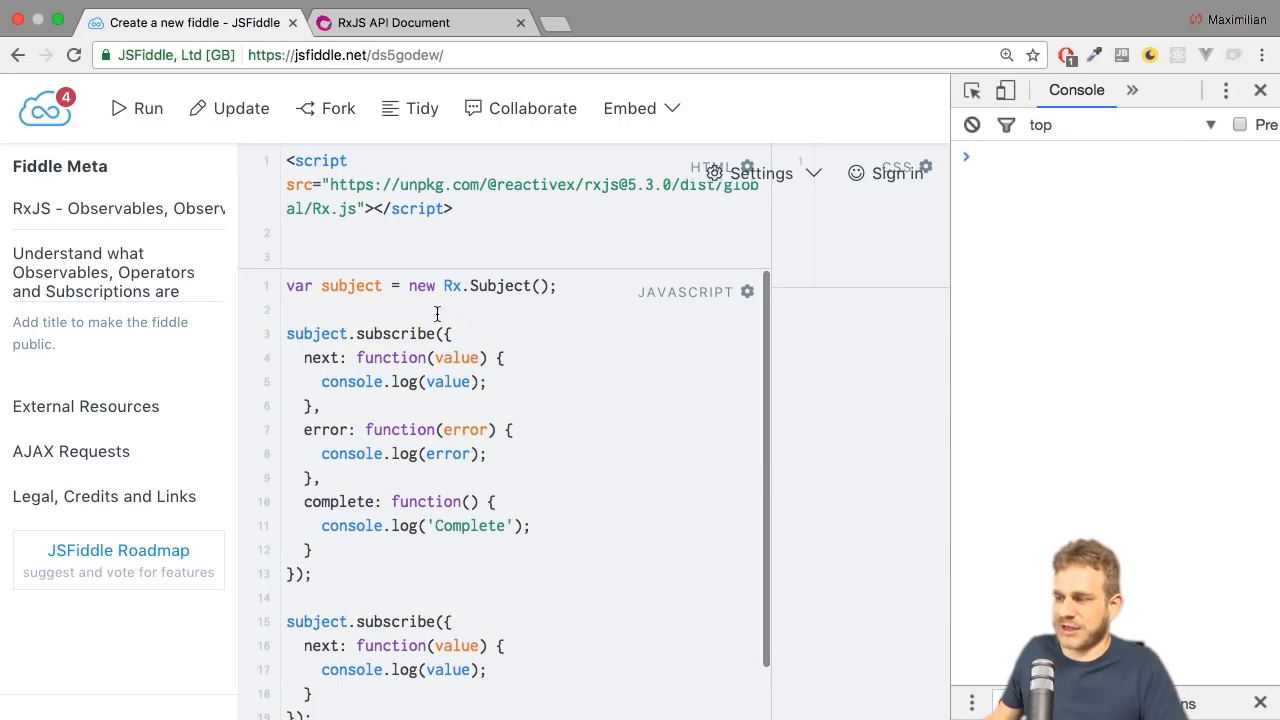
text(subject.next)
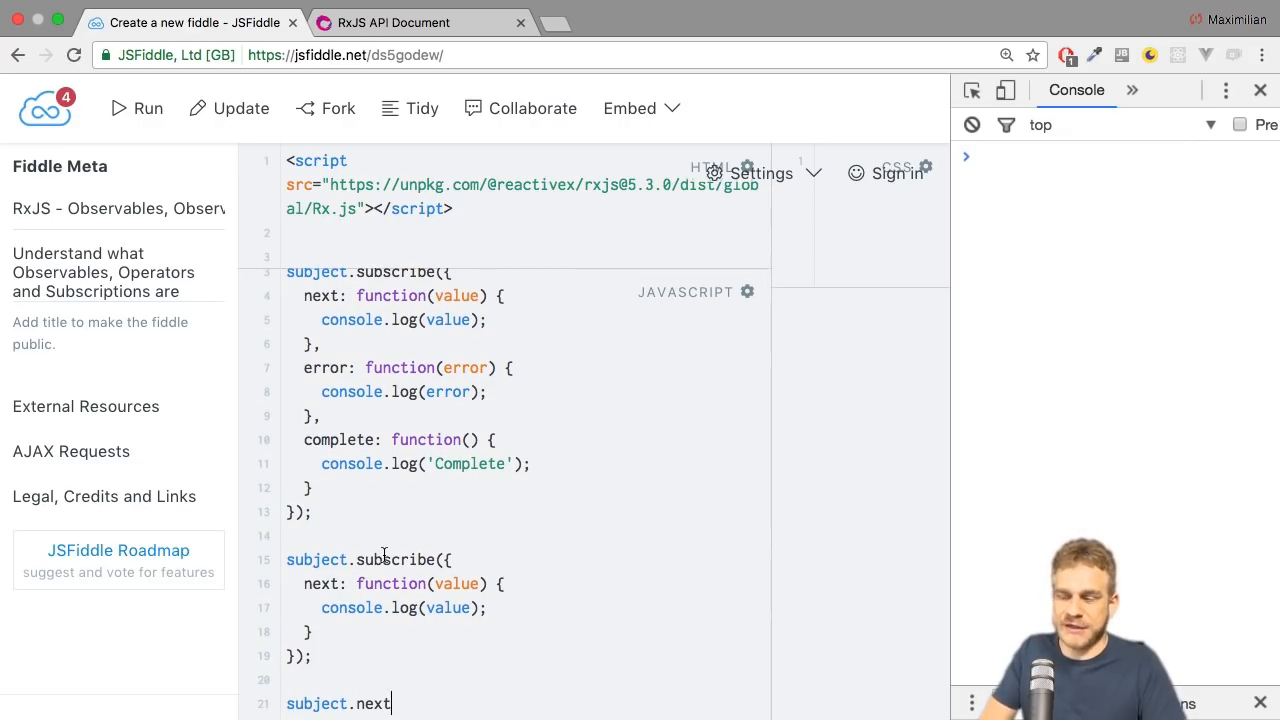
text(();)
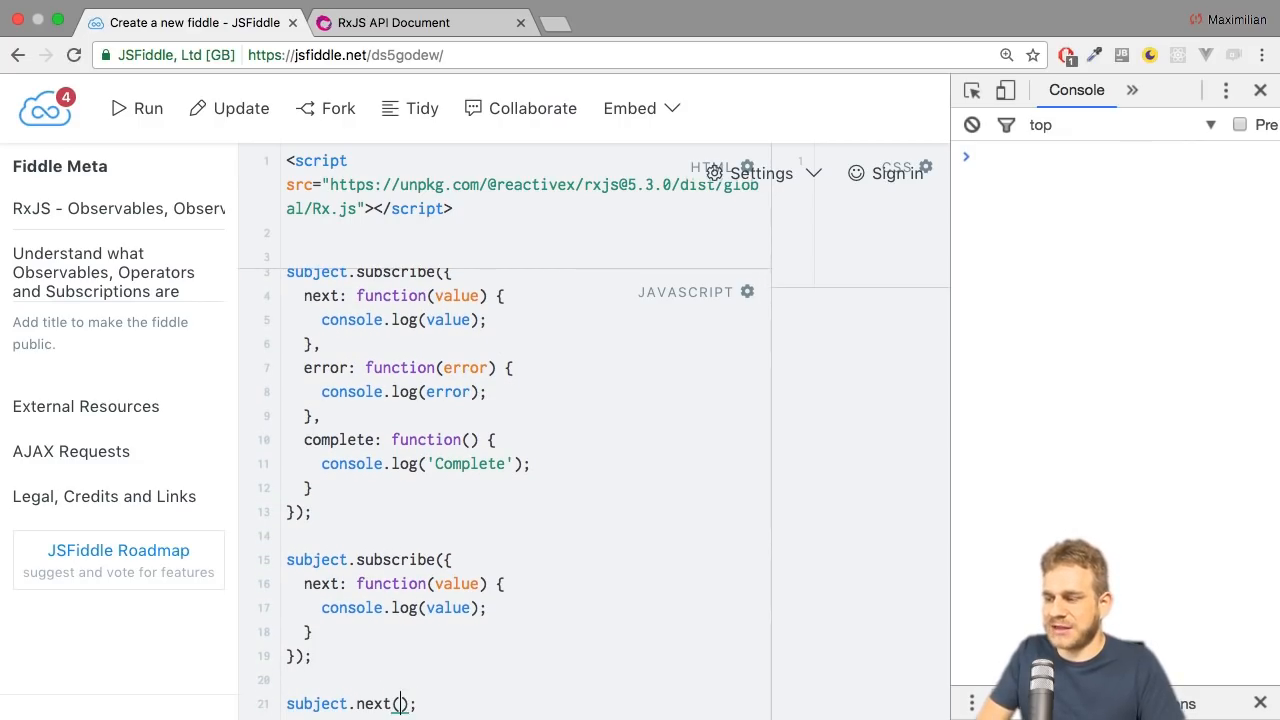
text('A new dat')
text(subject.error(')
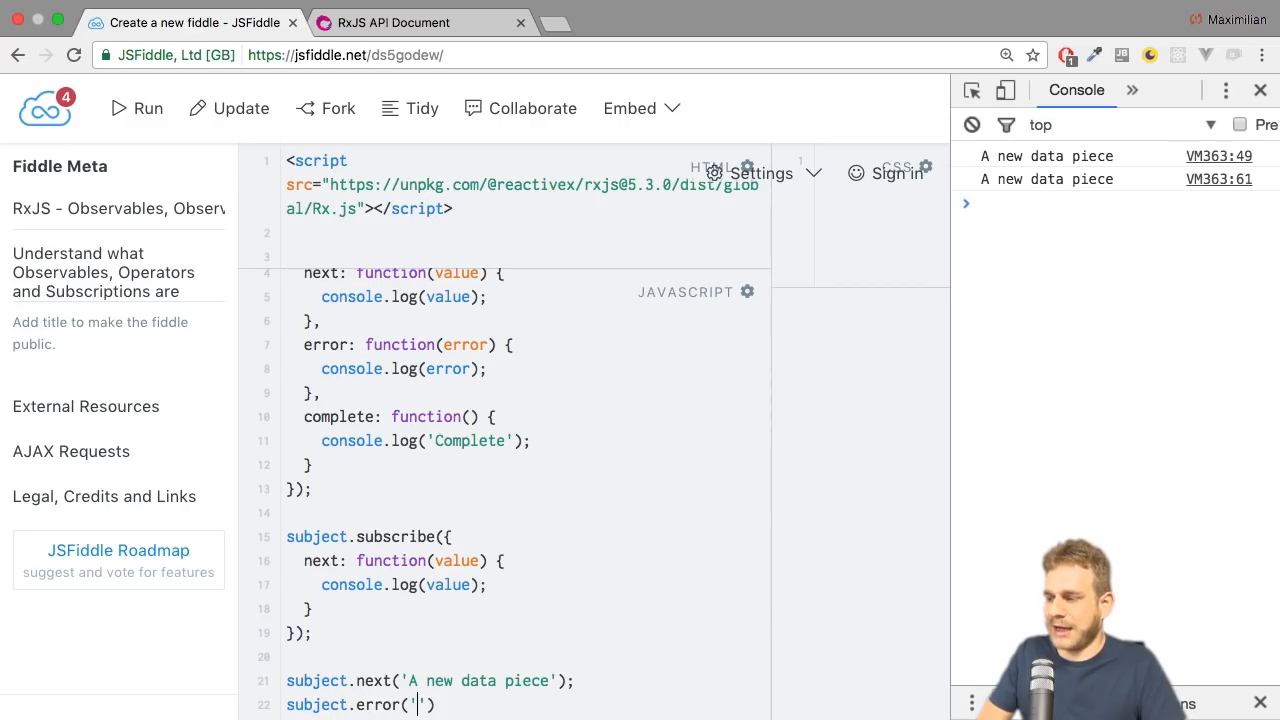
Add subject.error('Error'), run the fiddle, and select the error method name.
text(Error');)
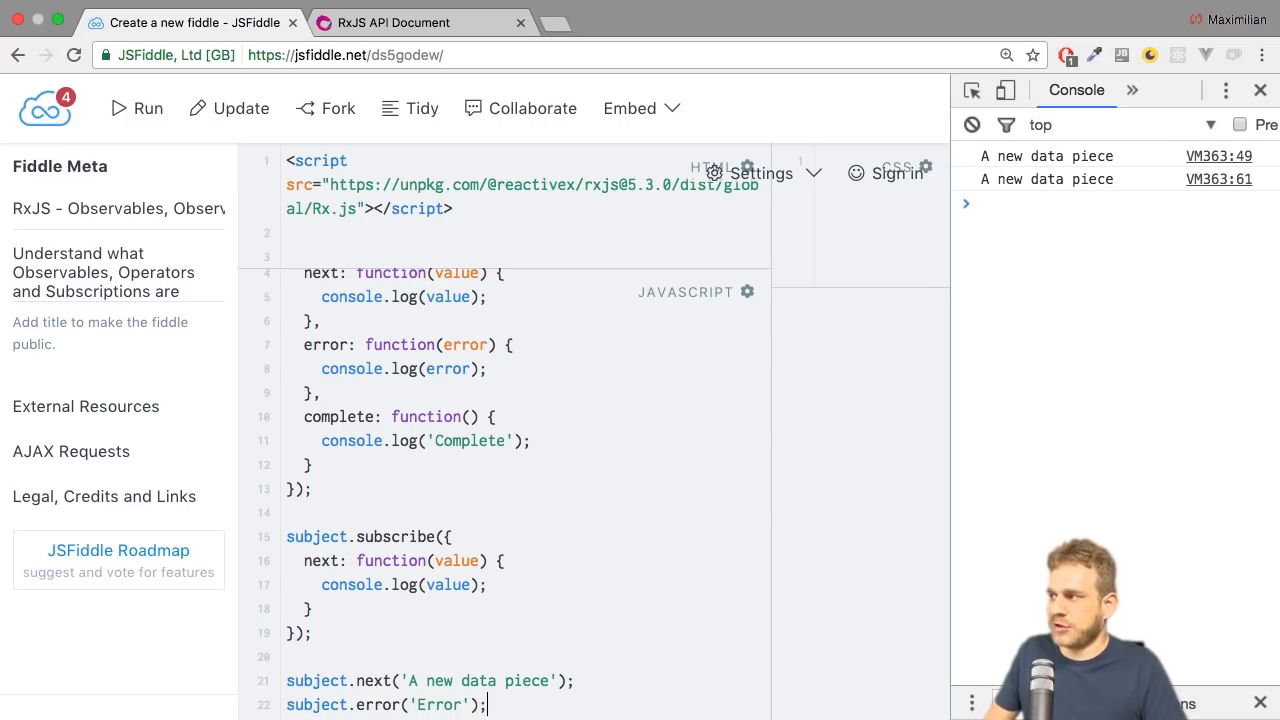
click(136, 108)
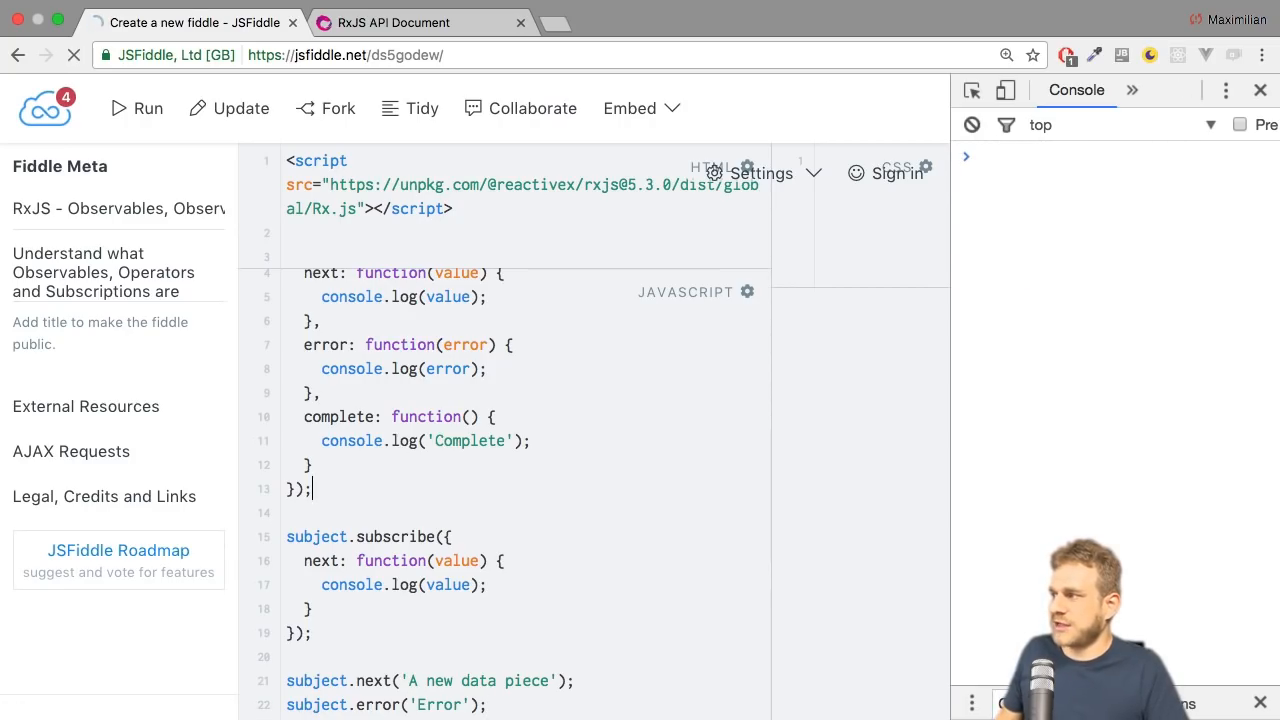
click(136, 108)
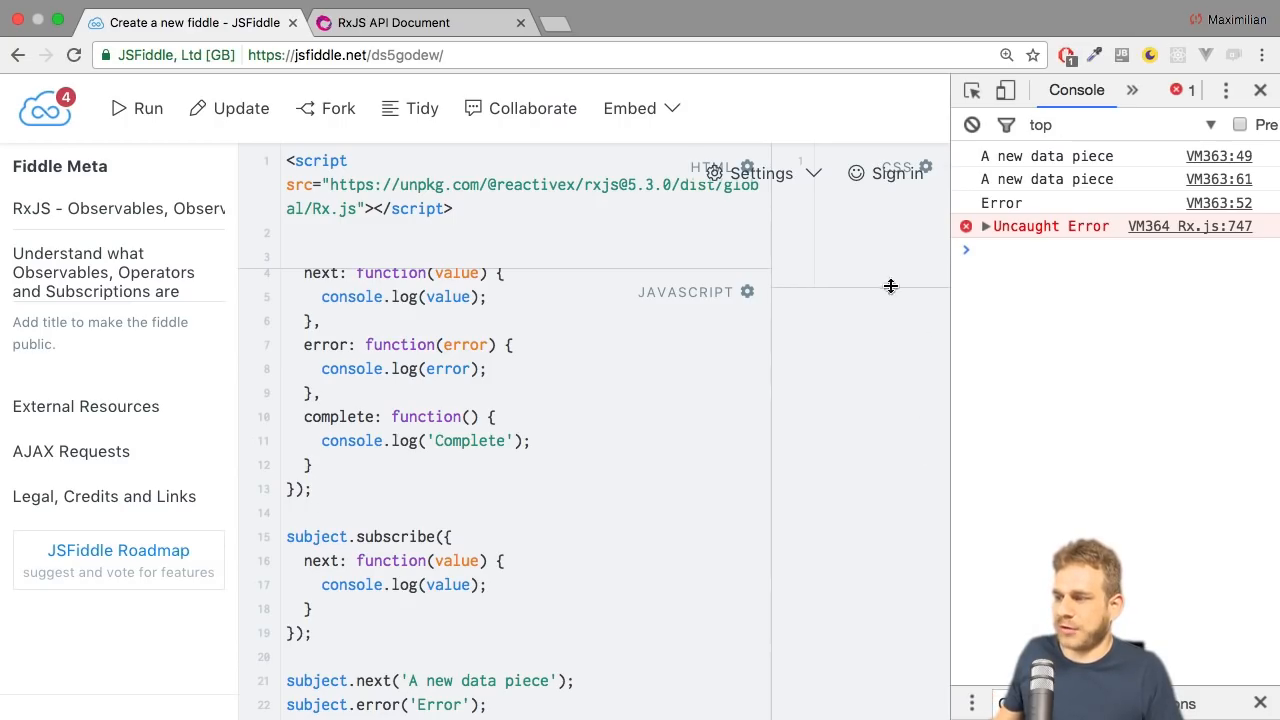
mouse_move(591, 387)
text(compl)
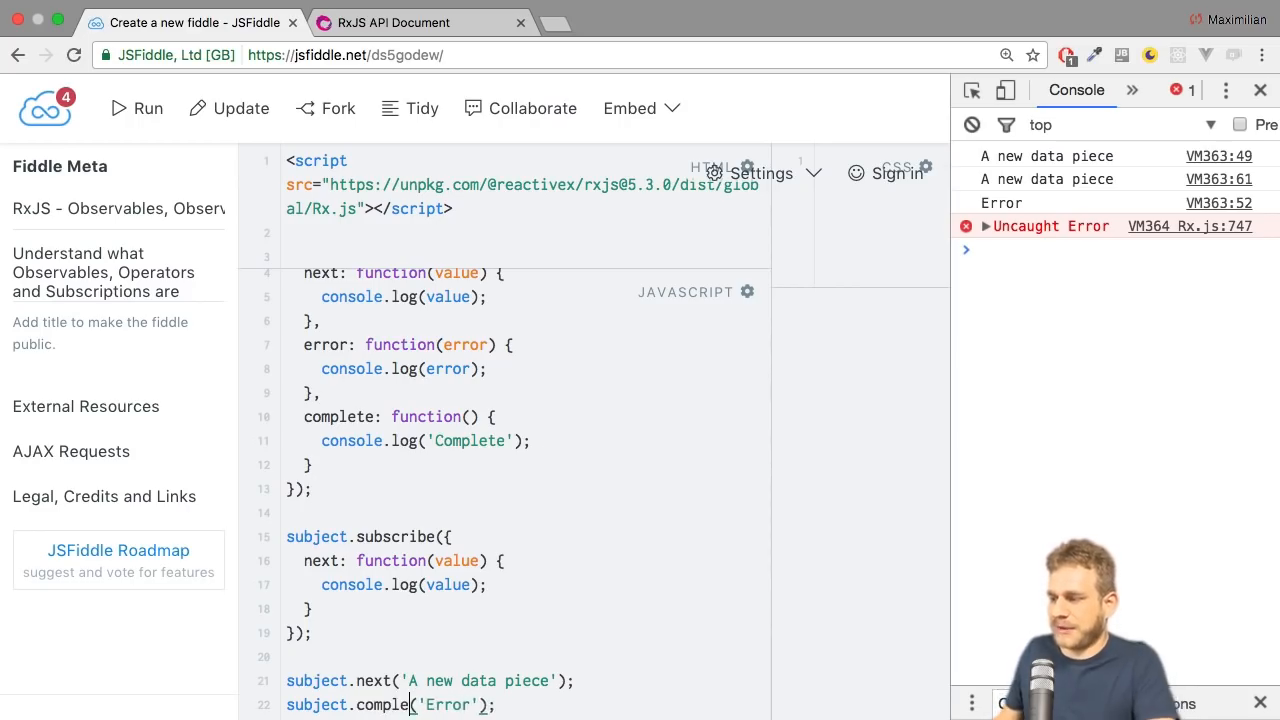
double_click(460, 705)
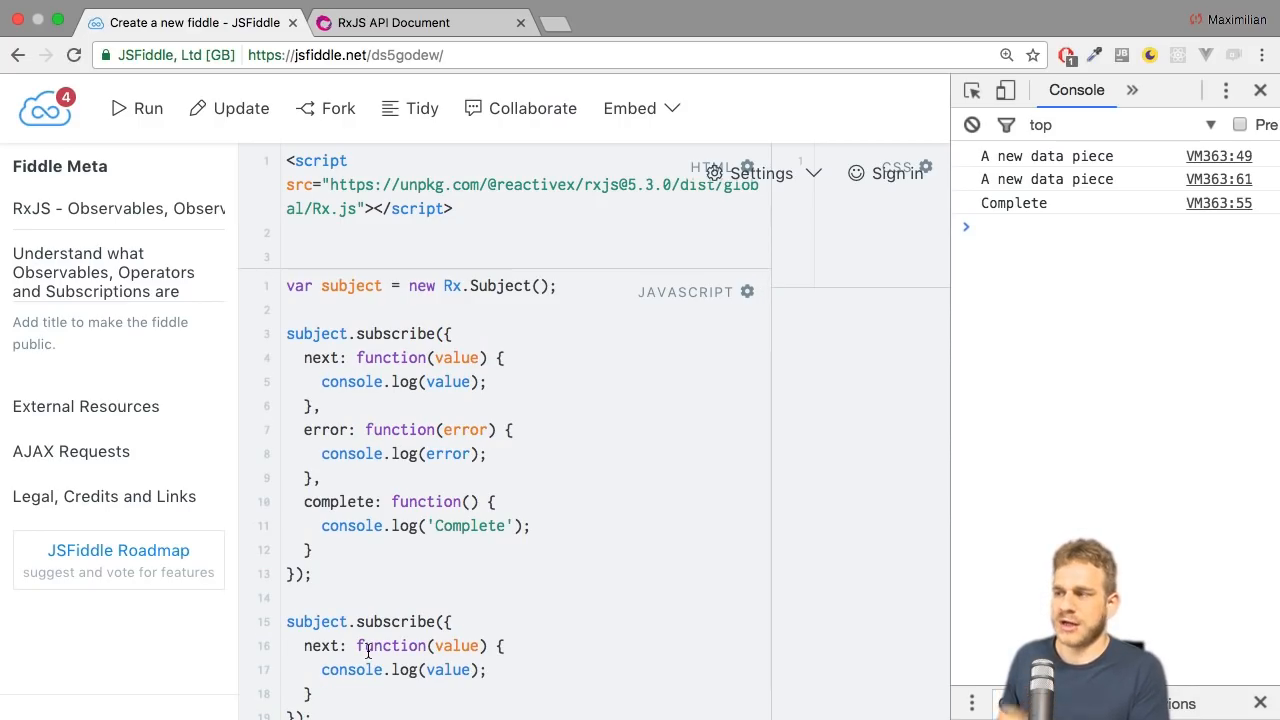
Scroll down to view the console listing both data pieces and 'Complete'.
scroll(down, 3)
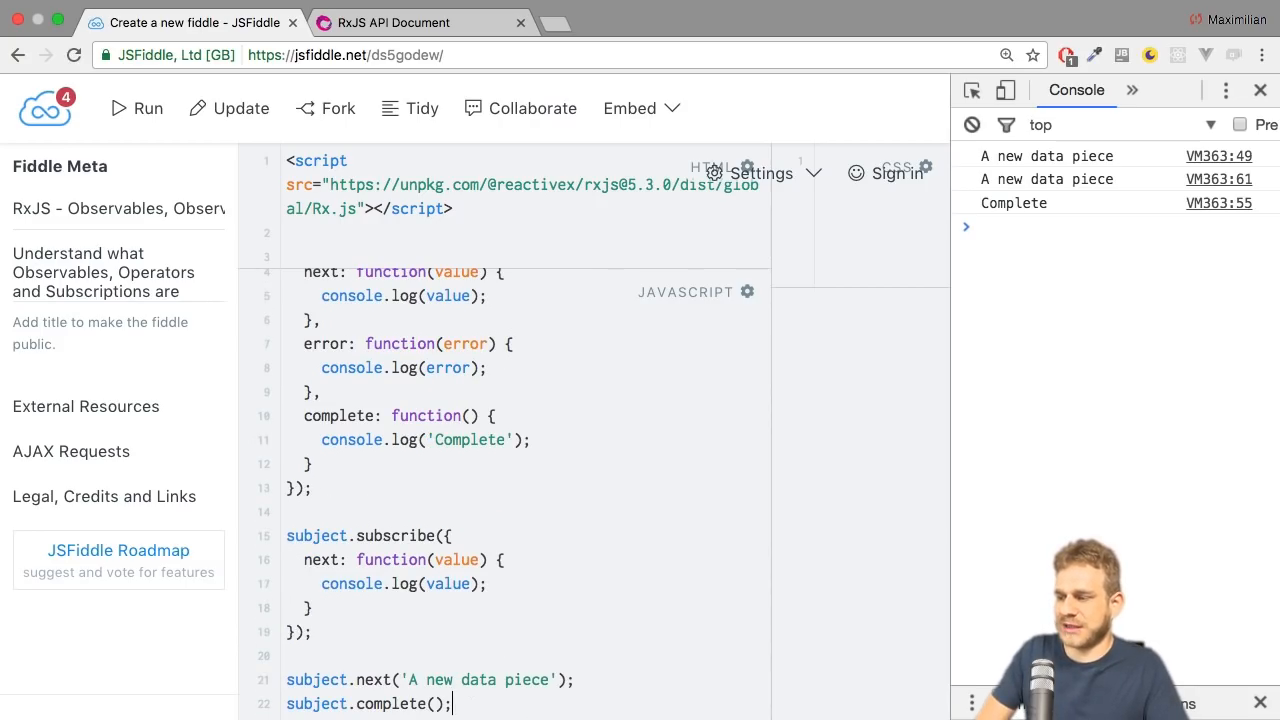
Add subject.next('New value') after complete() and rerun the fiddle.
text(subject.next)
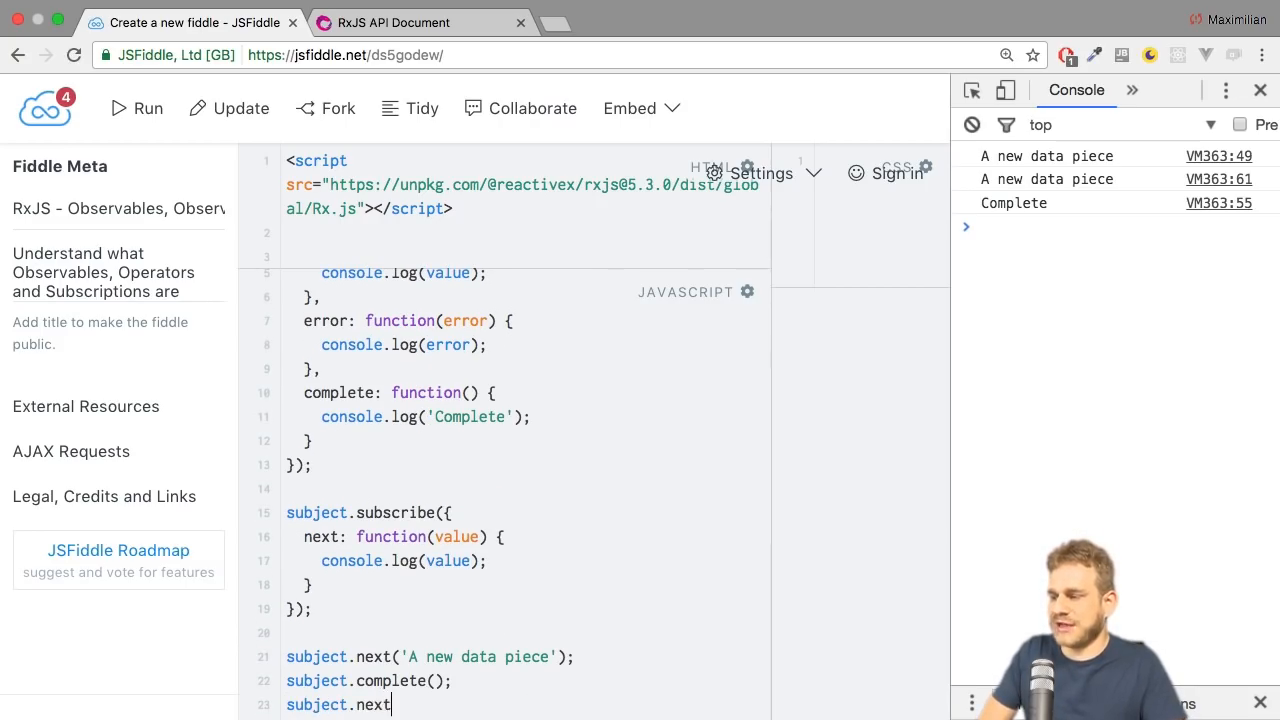
text(('Ne')
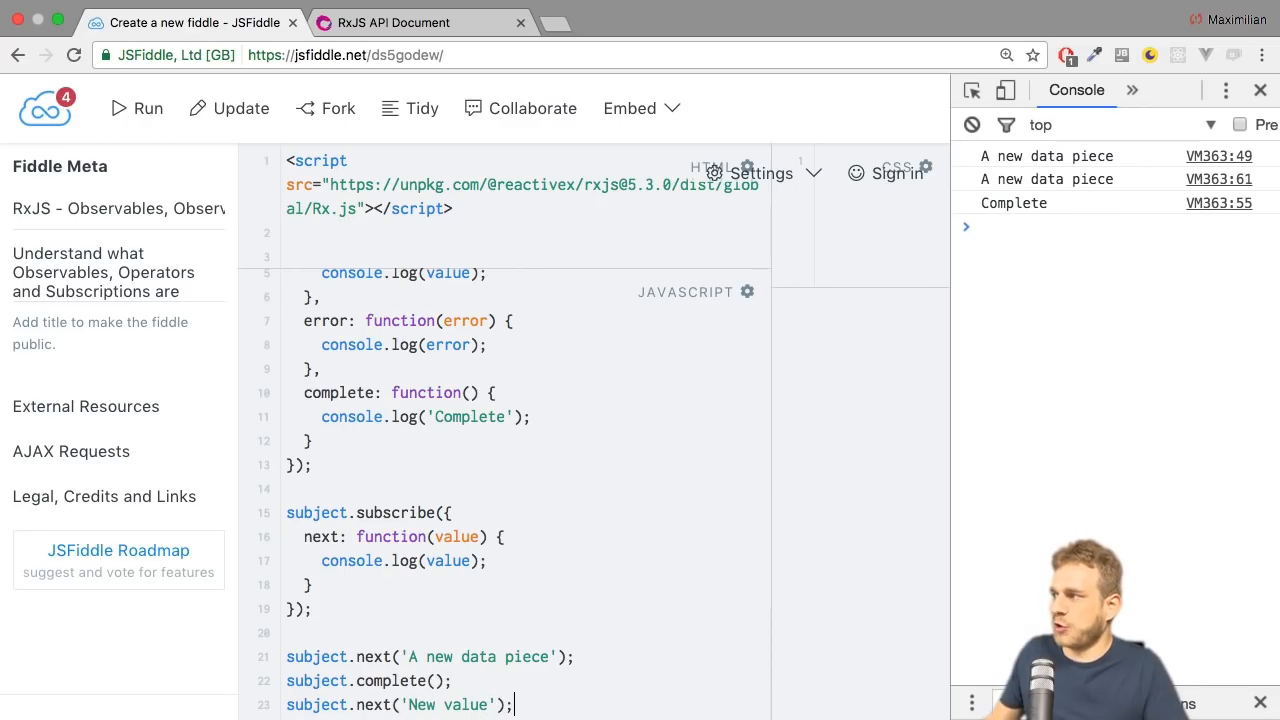
click(136, 108)
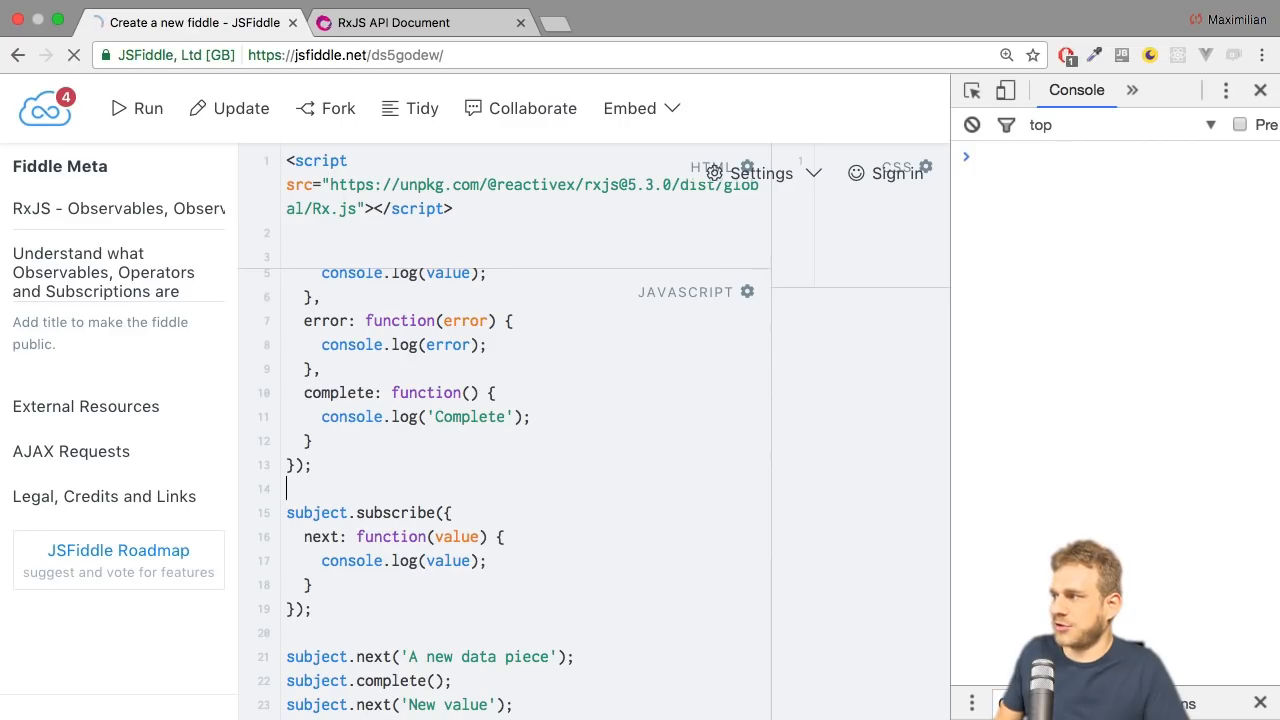
click(136, 108)
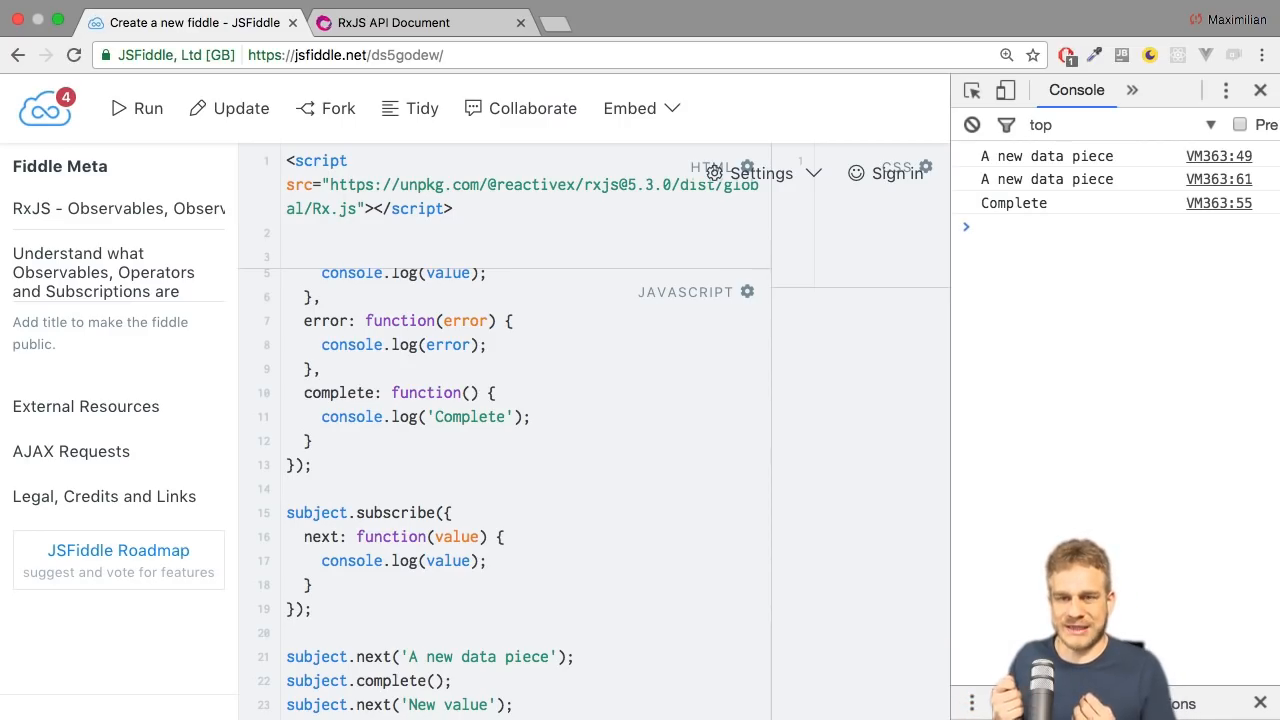